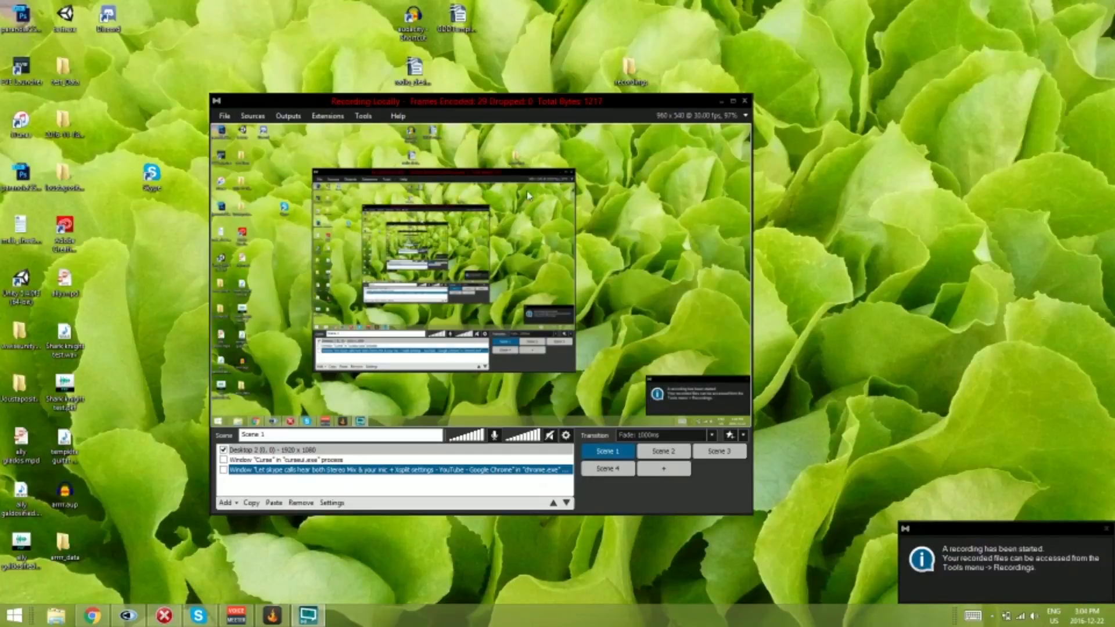
pyautogui.moveTo(534, 197)
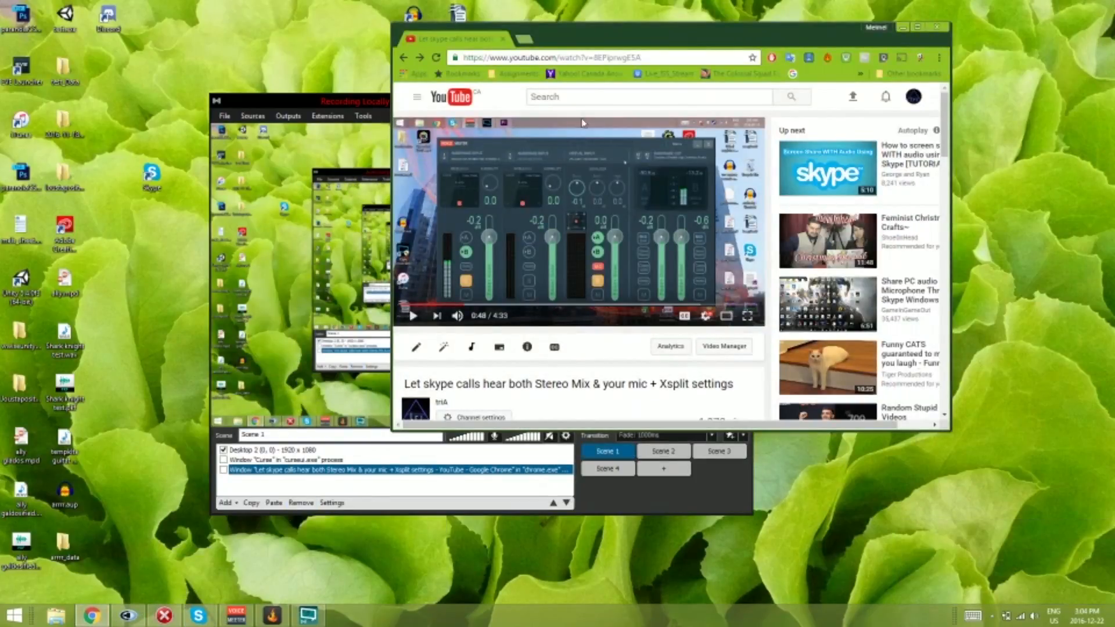
# Step: Maximize the Chrome tutorial page and scroll down into the video's comments section
pyautogui.click(917, 27)
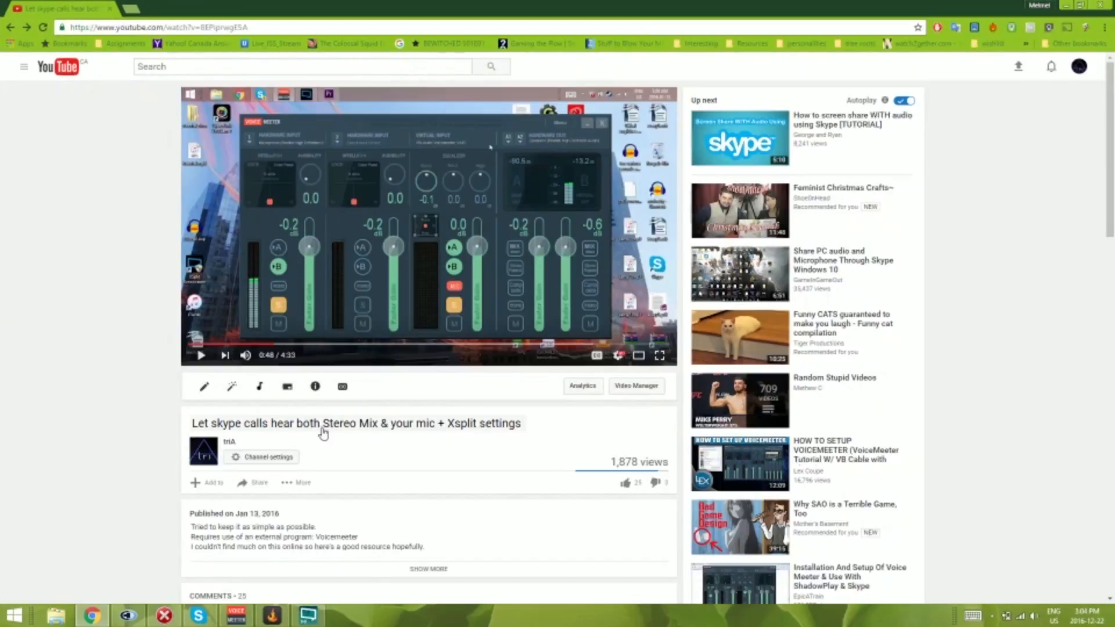
pyautogui.moveTo(450, 435)
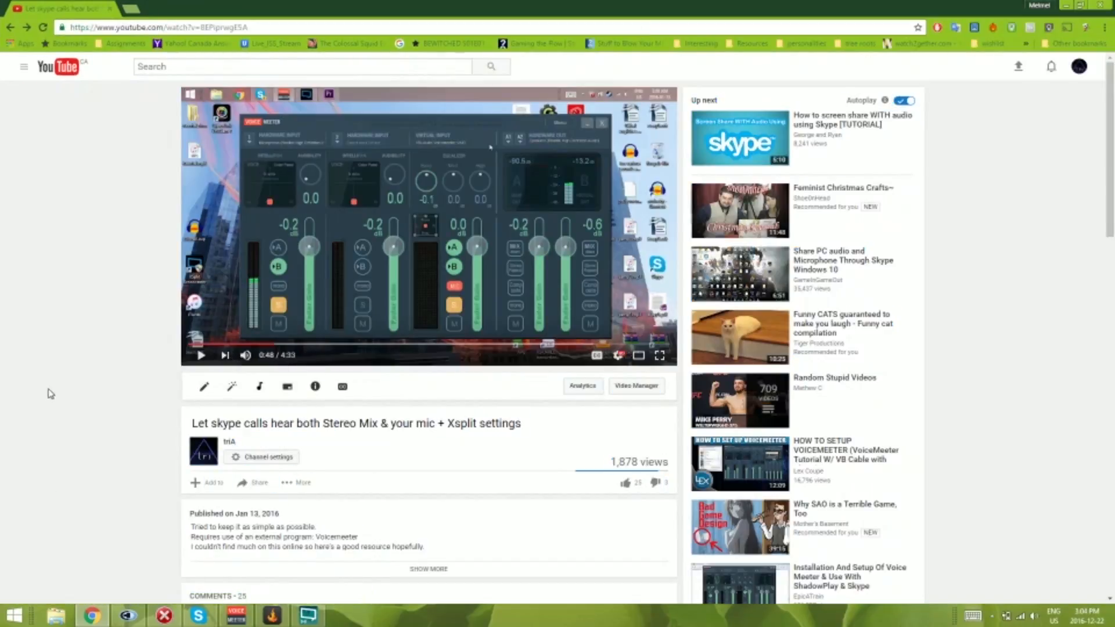
pyautogui.press('ctrl+a')
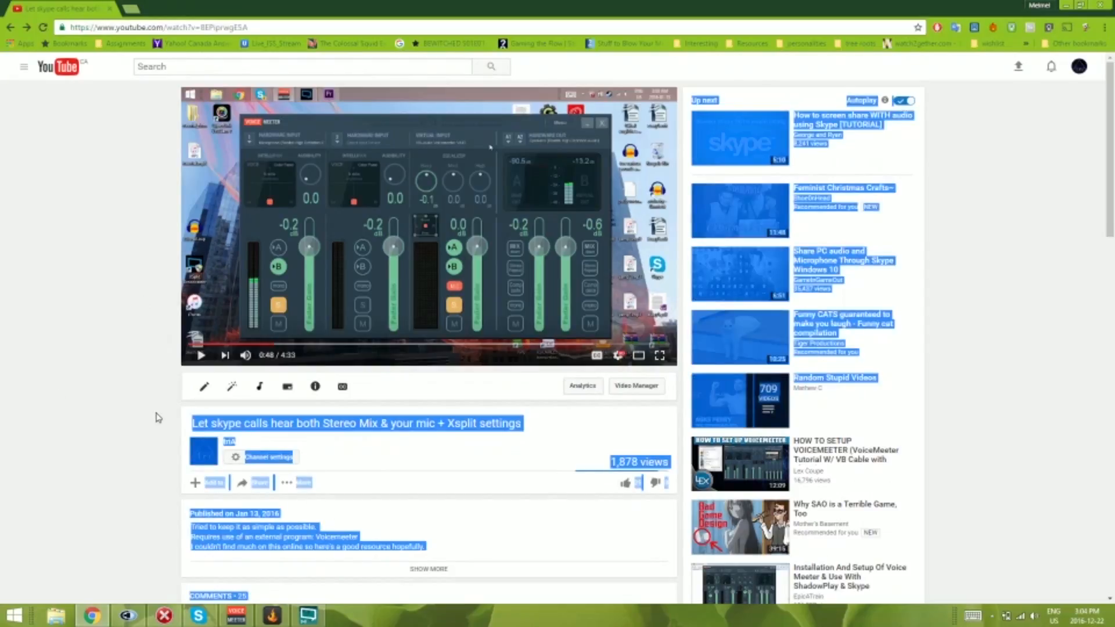
pyautogui.scroll(-3)
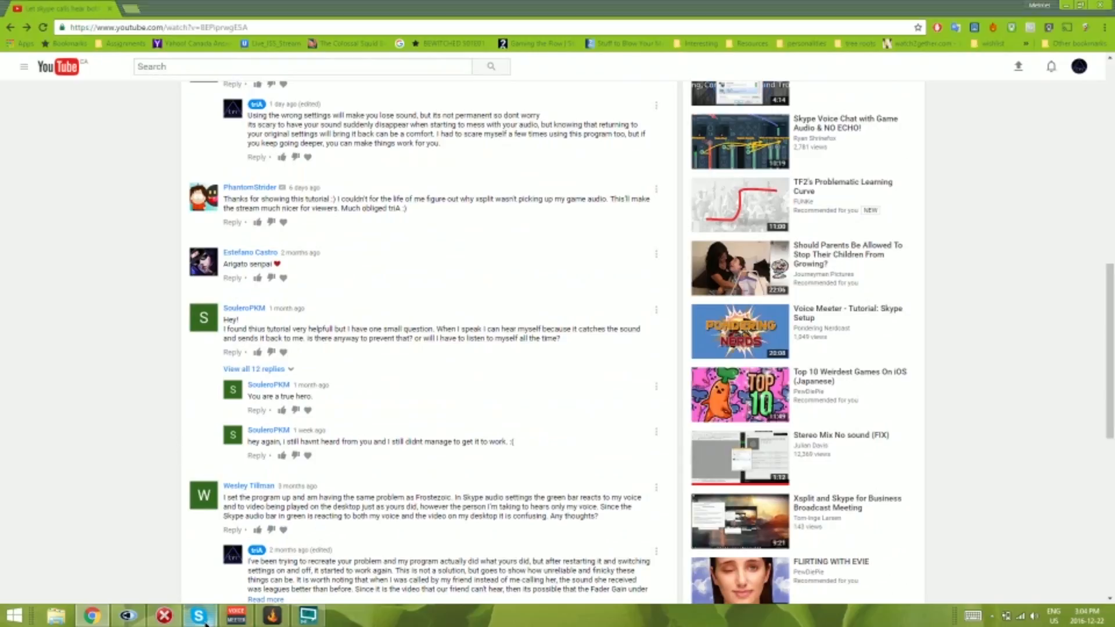
# Step: Bring up the Skype main window from the taskbar and position it lower over the tutorial
pyautogui.click(199, 616)
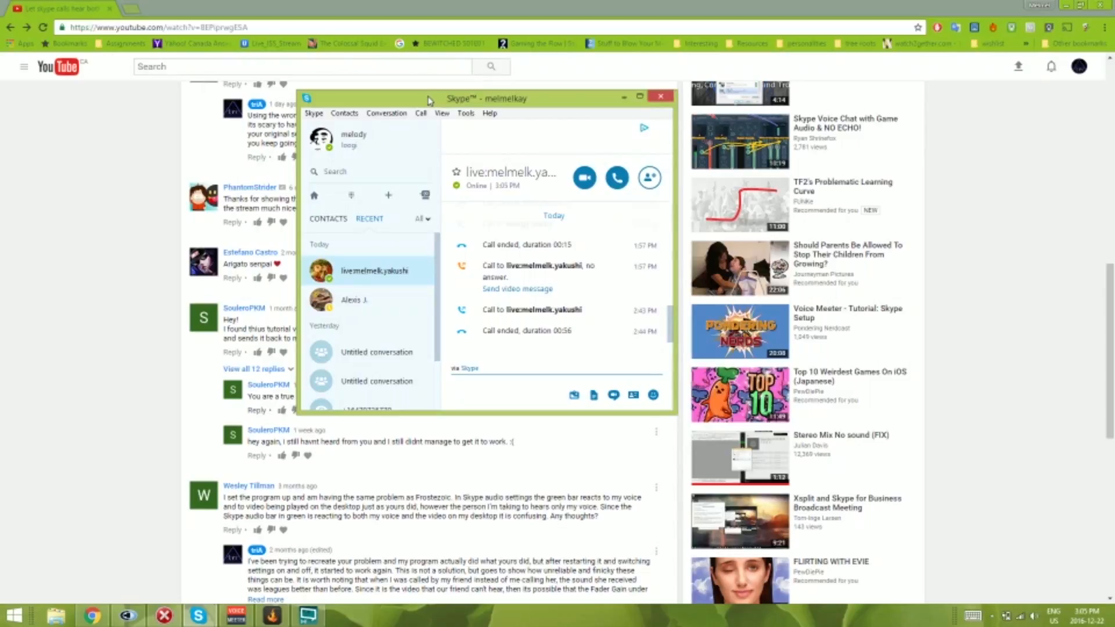
pyautogui.moveTo(428, 99); pyautogui.dragTo(446, 129)
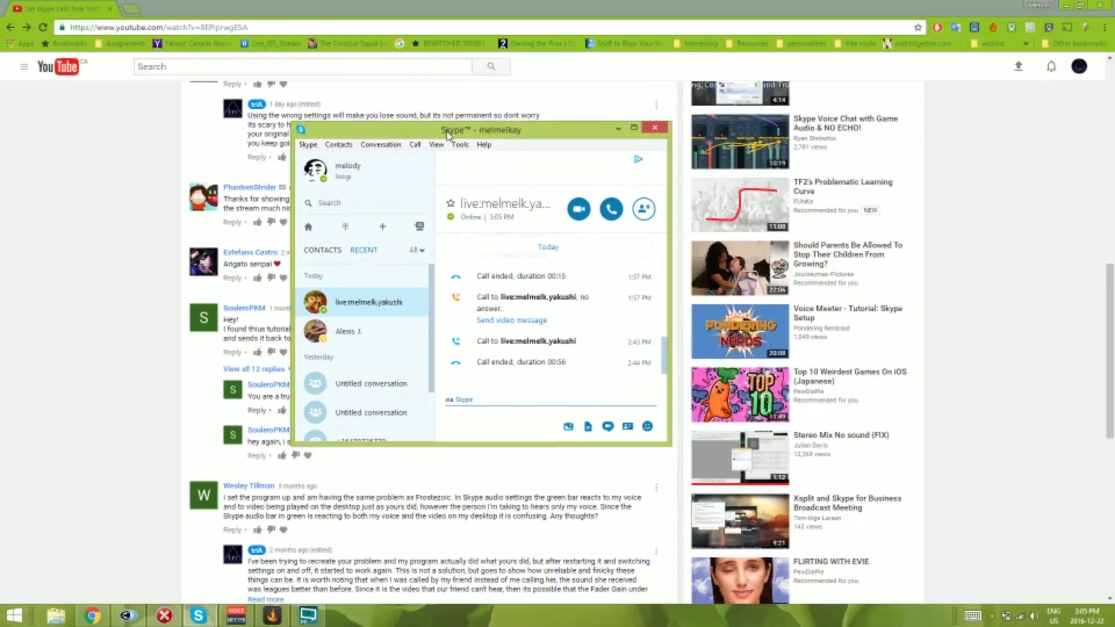
pyautogui.scroll(3)
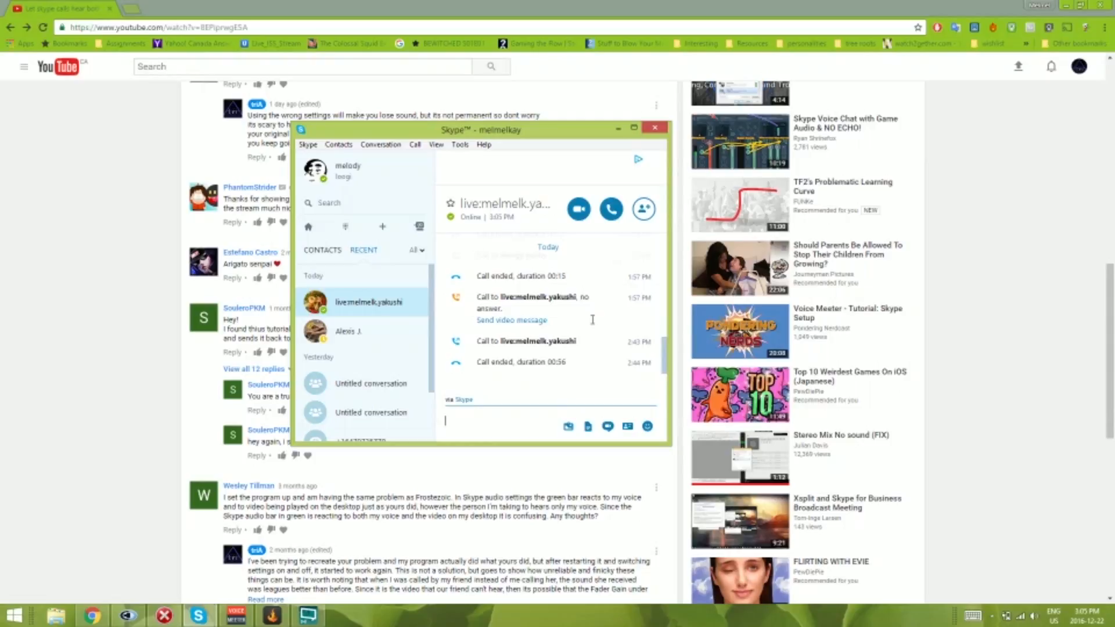
pyautogui.moveTo(803, 492)
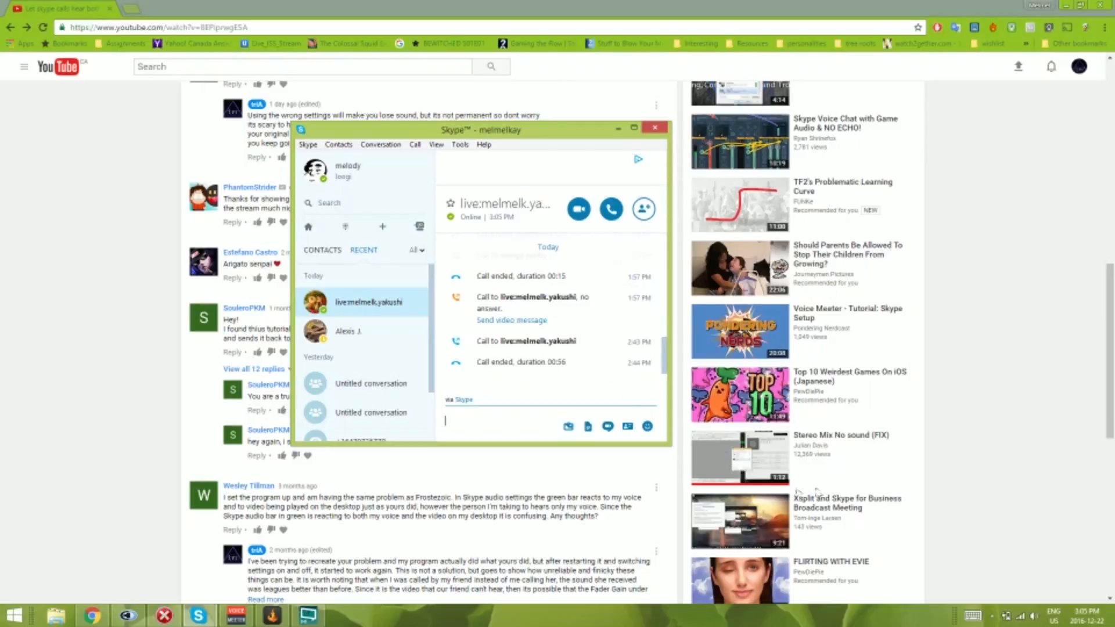
# Step: From the tray speaker icon, review the Recording devices with Microphone selected, then return to Playback
pyautogui.rightClick(1024, 616)
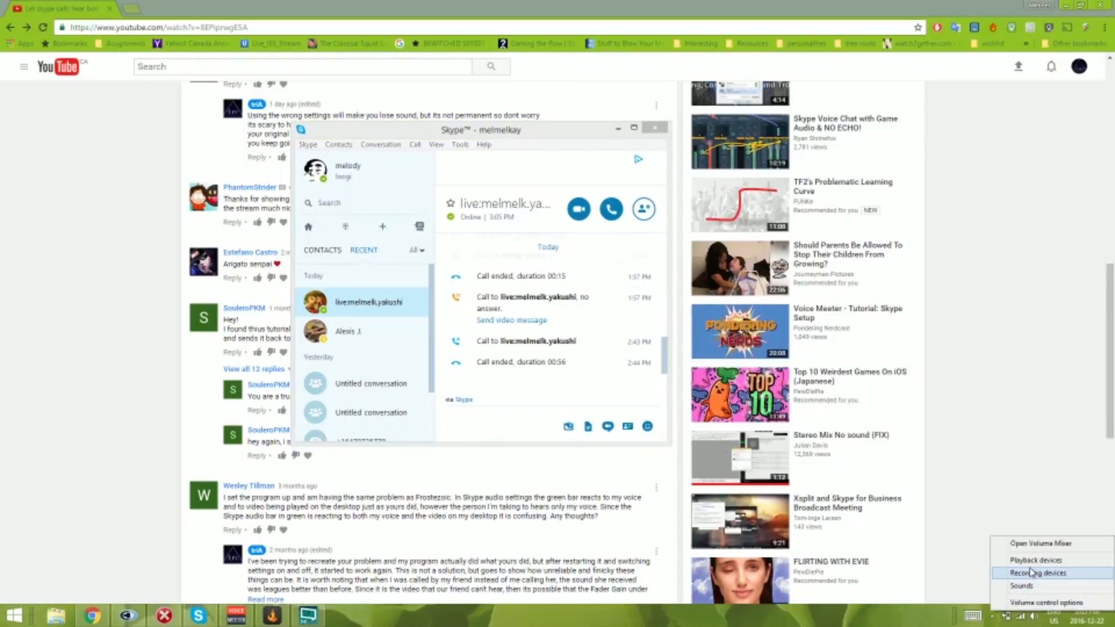
pyautogui.click(1035, 560)
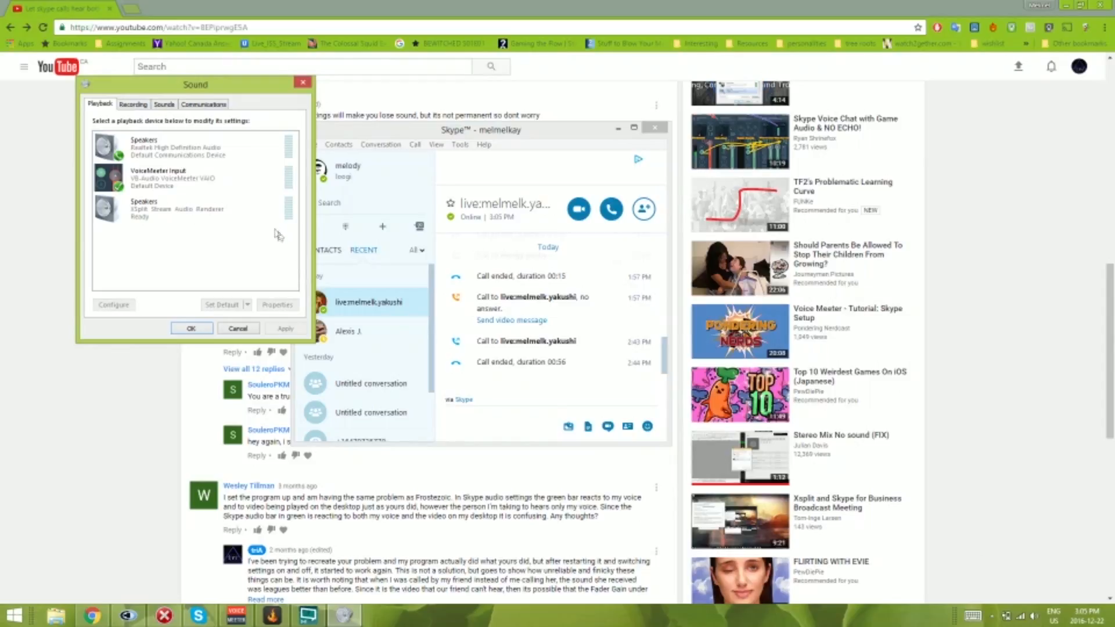
pyautogui.click(134, 103)
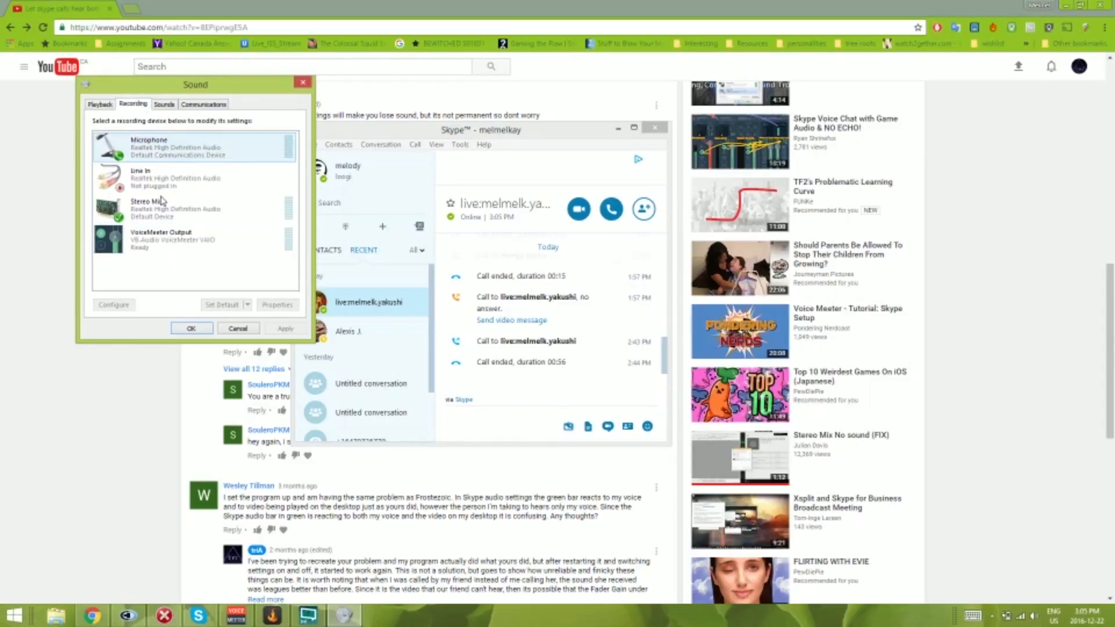
pyautogui.click(191, 208)
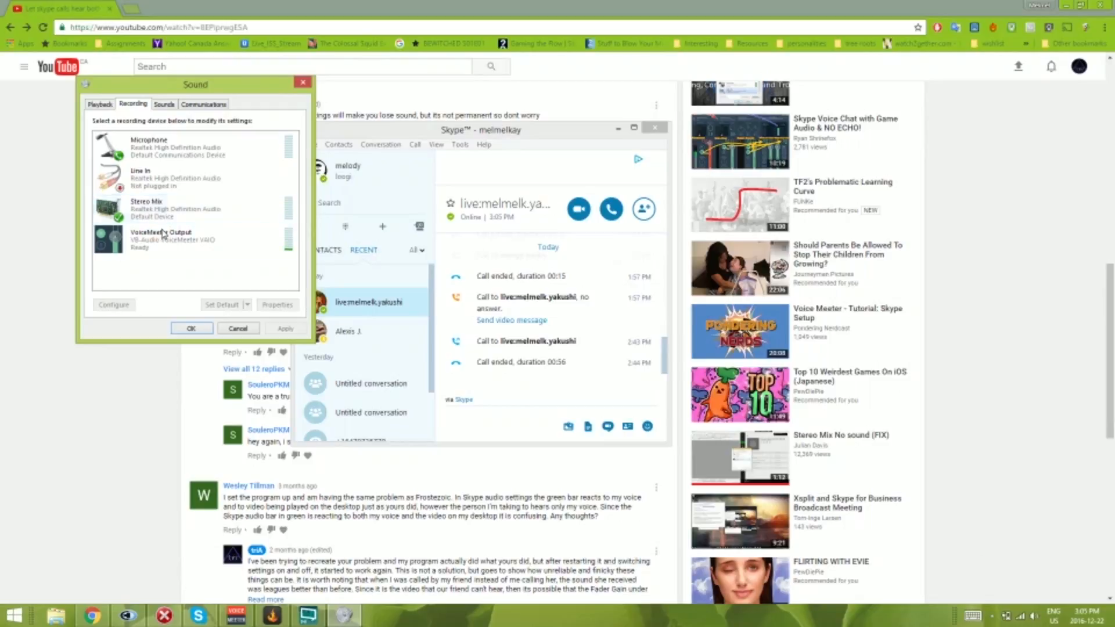
pyautogui.click(192, 148)
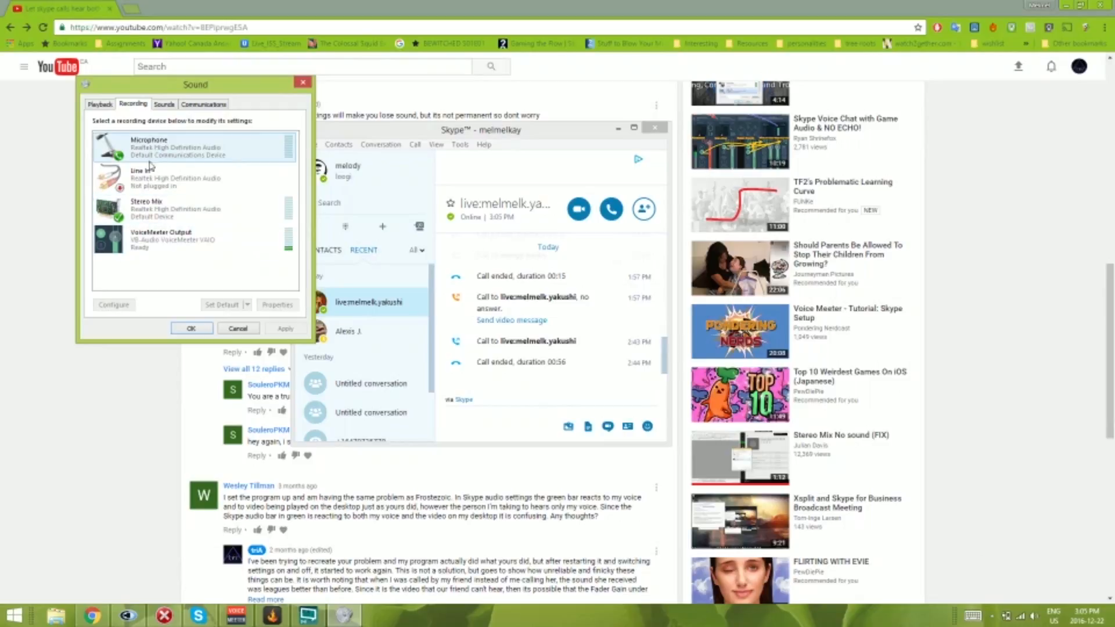
pyautogui.click(100, 103)
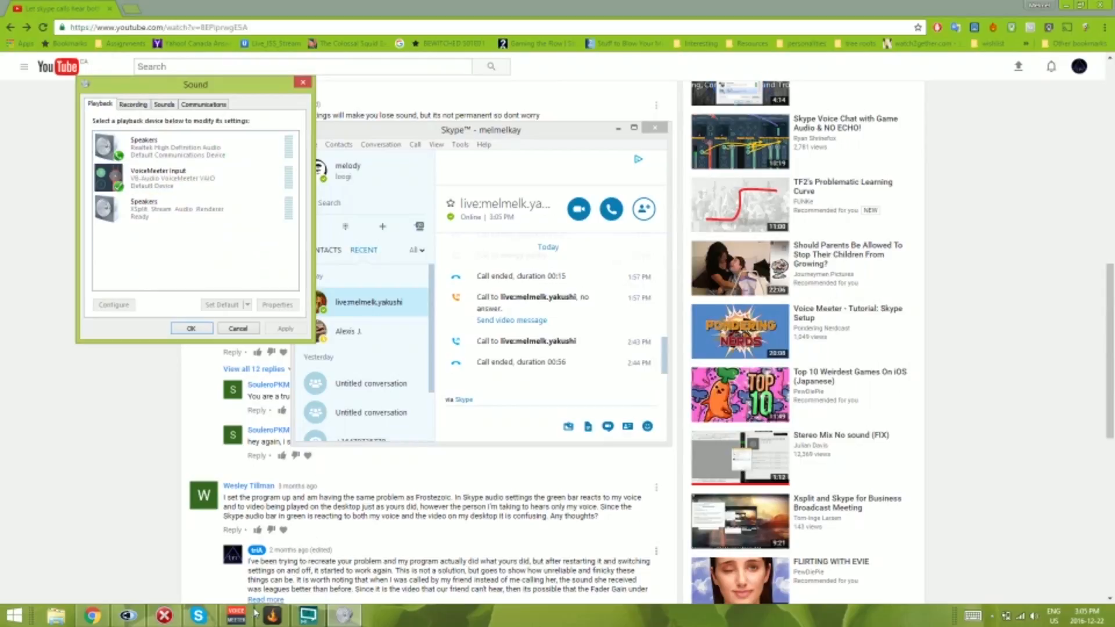
# Step: Bring the VoiceMeeter mixer to the front beside the Sound dialog
pyautogui.click(234, 615)
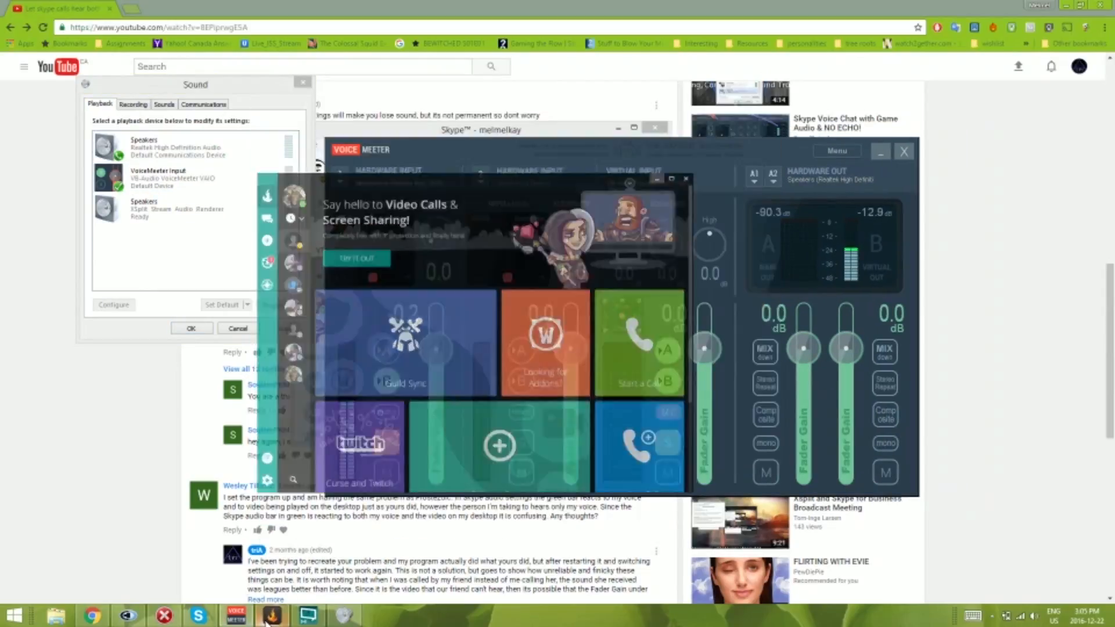
pyautogui.click(308, 615)
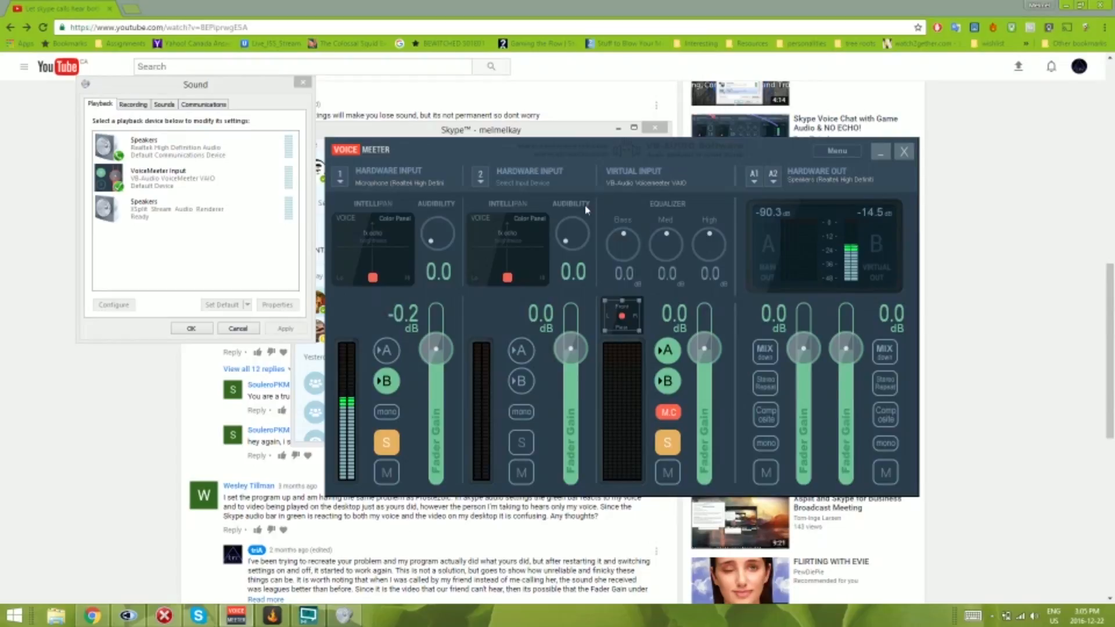
pyautogui.moveTo(197, 616)
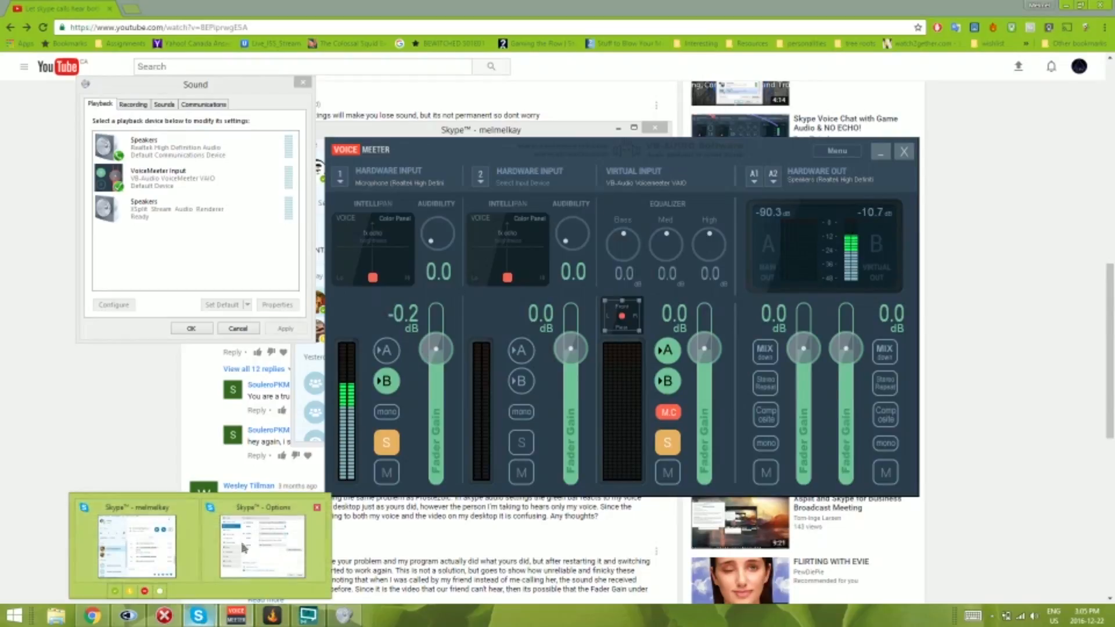
# Step: Show Skype's Audio settings with VoiceMeeter Output microphone and VoiceMeeter Input speakers, then return to the Sound dialog
pyautogui.click(264, 545)
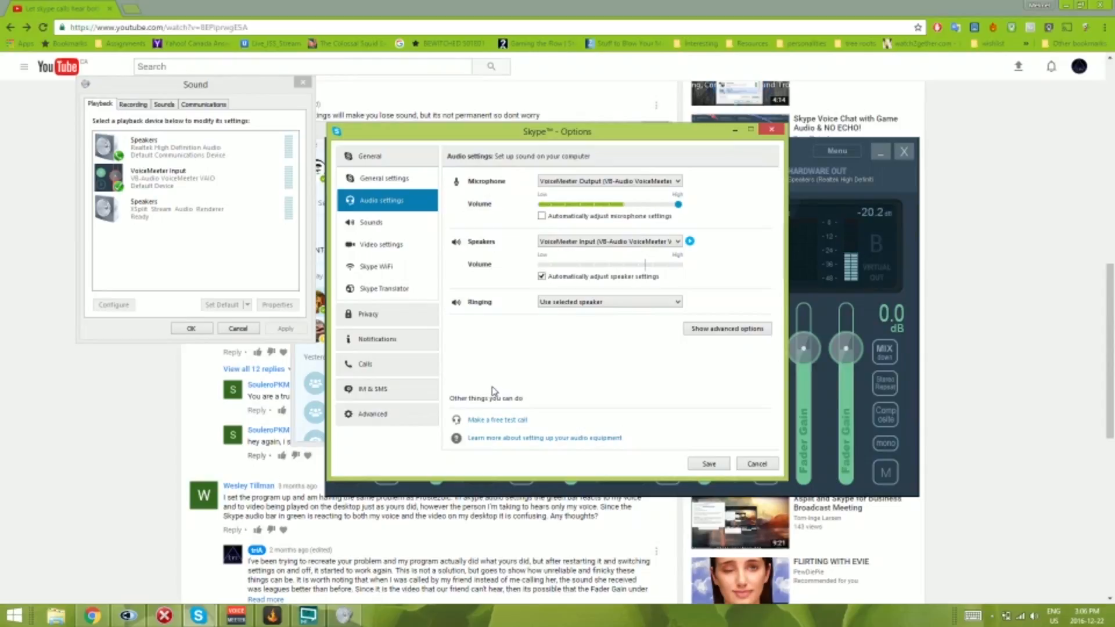
pyautogui.moveTo(433, 430)
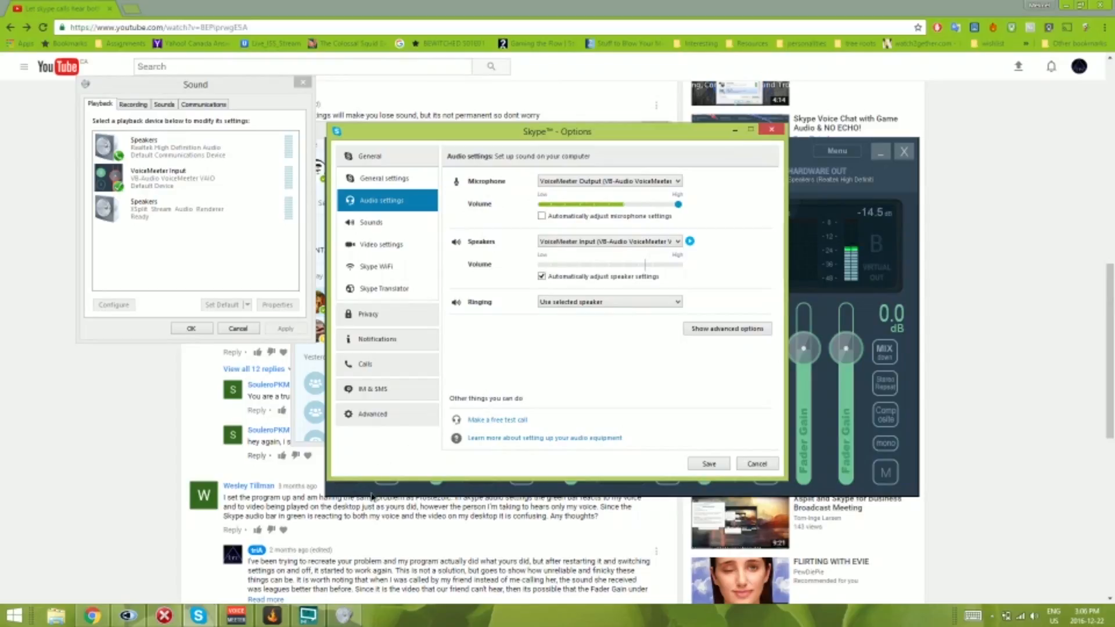
pyautogui.click(235, 615)
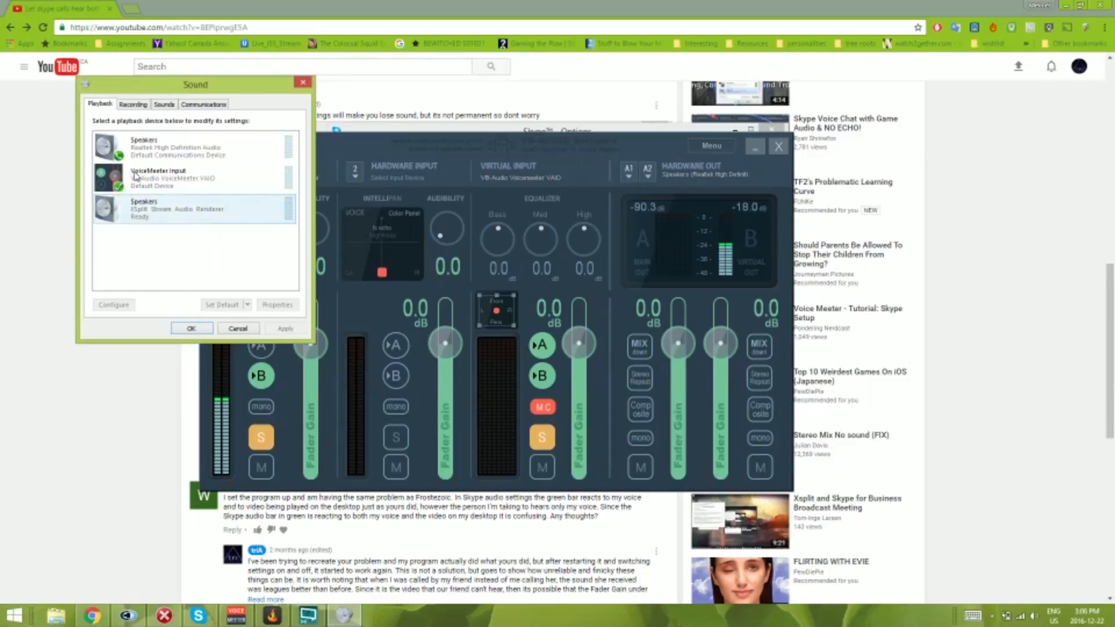
# Step: Compare the Sound dialog's Playback and Recording lists, ending on Recording with Stereo Mix and VoiceMeeter Output
pyautogui.click(133, 103)
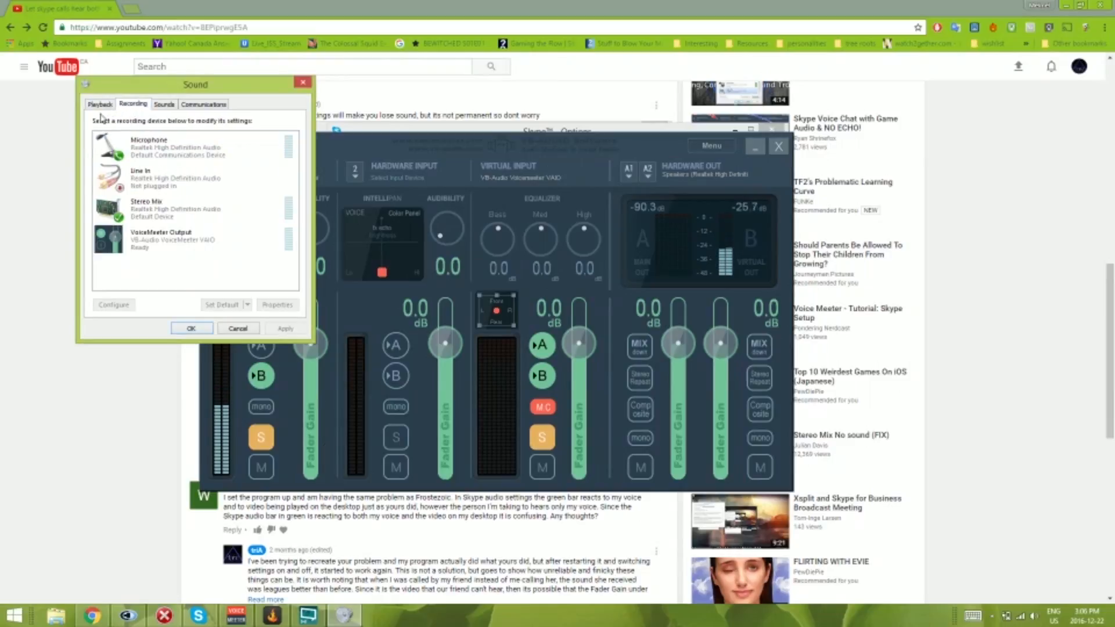
pyautogui.click(100, 104)
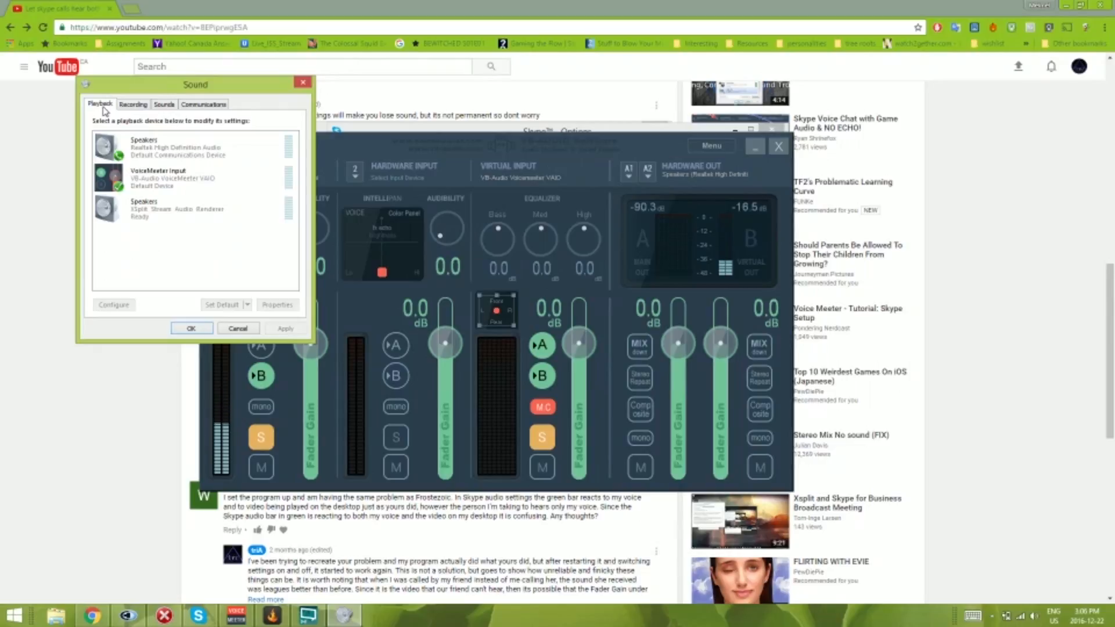
pyautogui.click(133, 104)
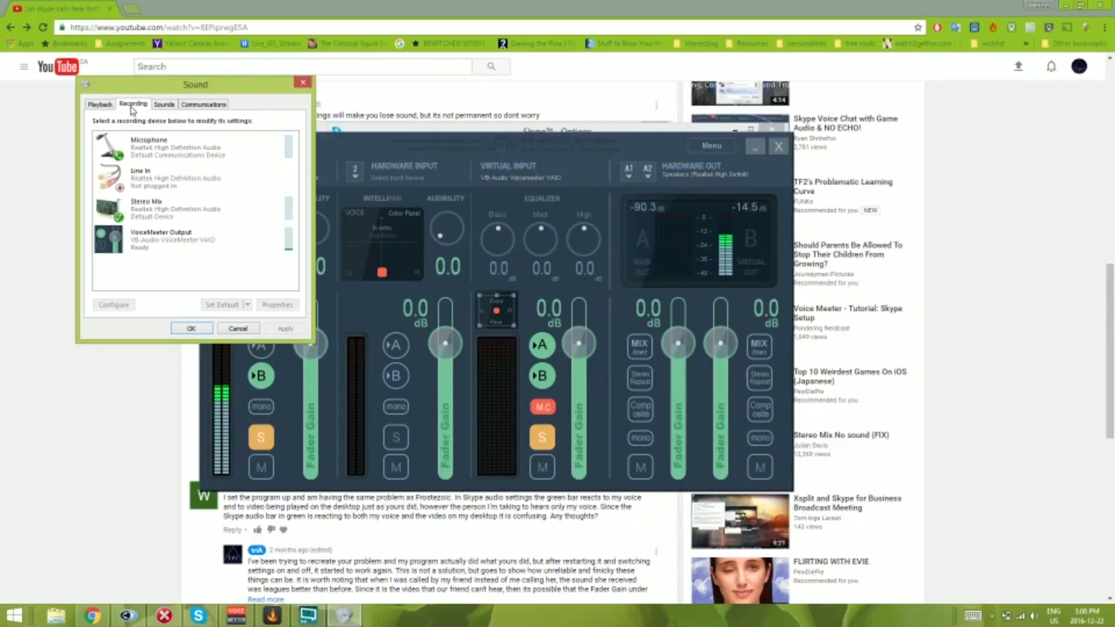
pyautogui.moveTo(273, 613)
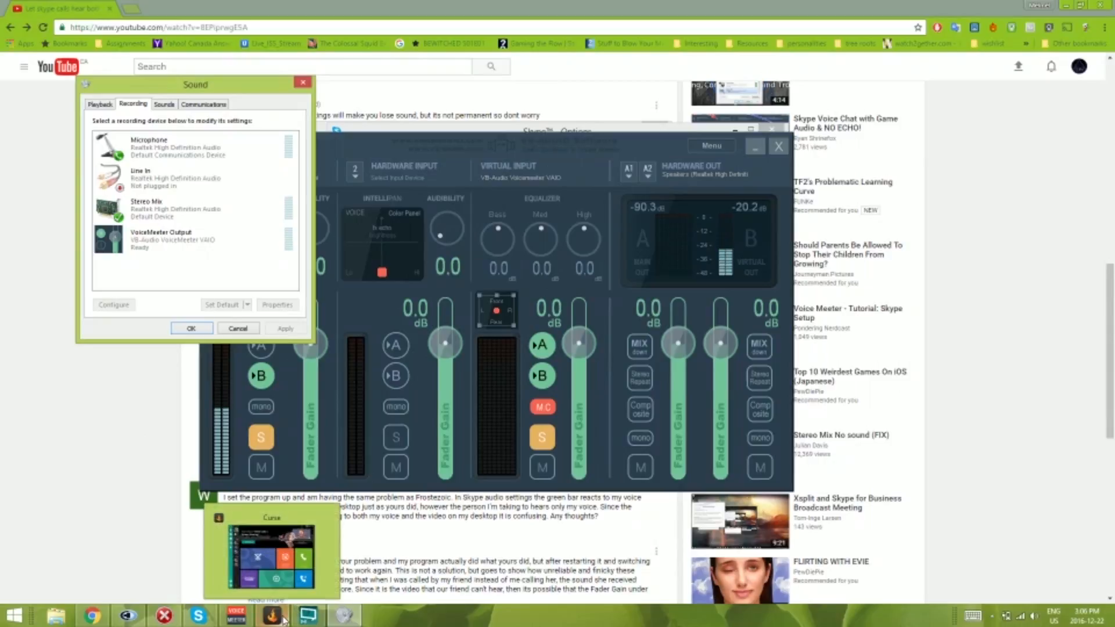
# Step: Show Curse's Audio/Video settings with VoiceMeeter Output microphone and XSplitBroadcaster camera
pyautogui.click(272, 614)
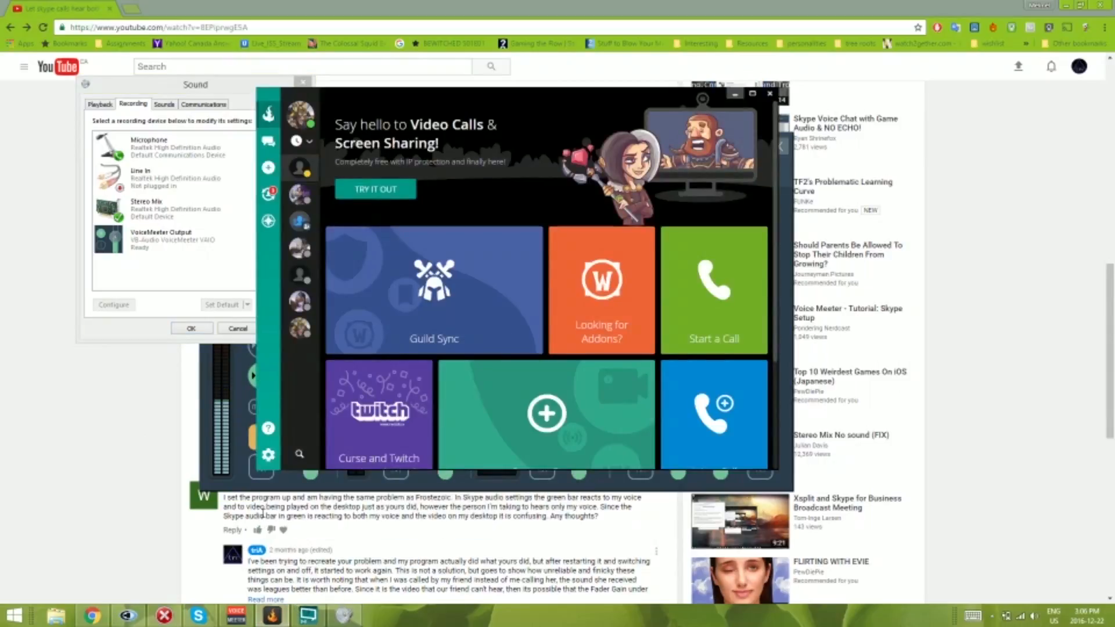
pyautogui.moveTo(401, 259)
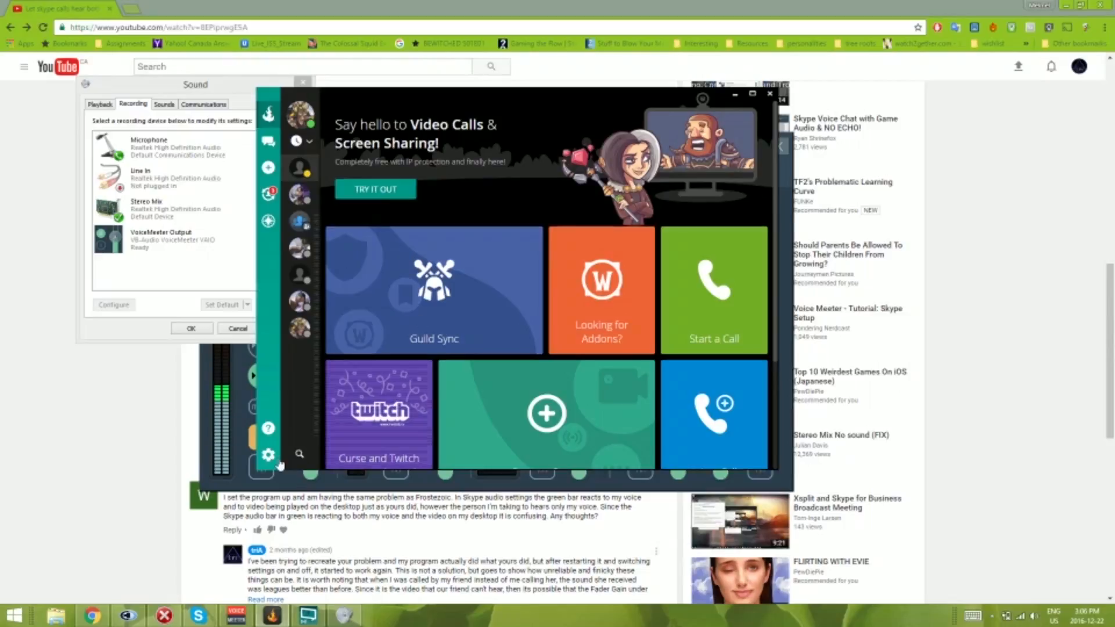
pyautogui.moveTo(268, 454)
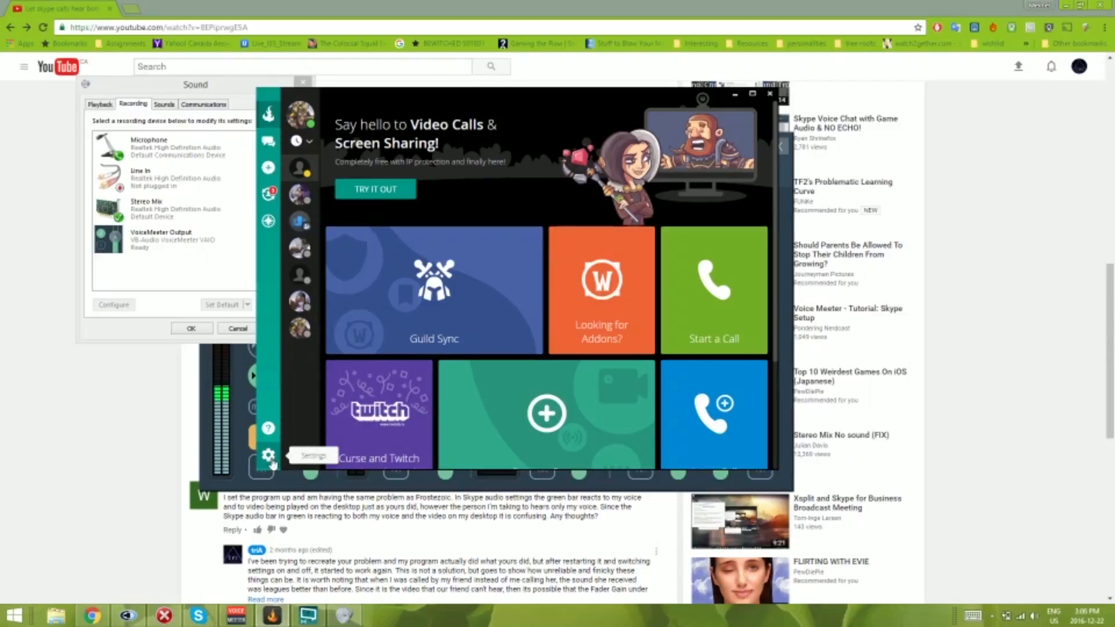
pyautogui.click(268, 454)
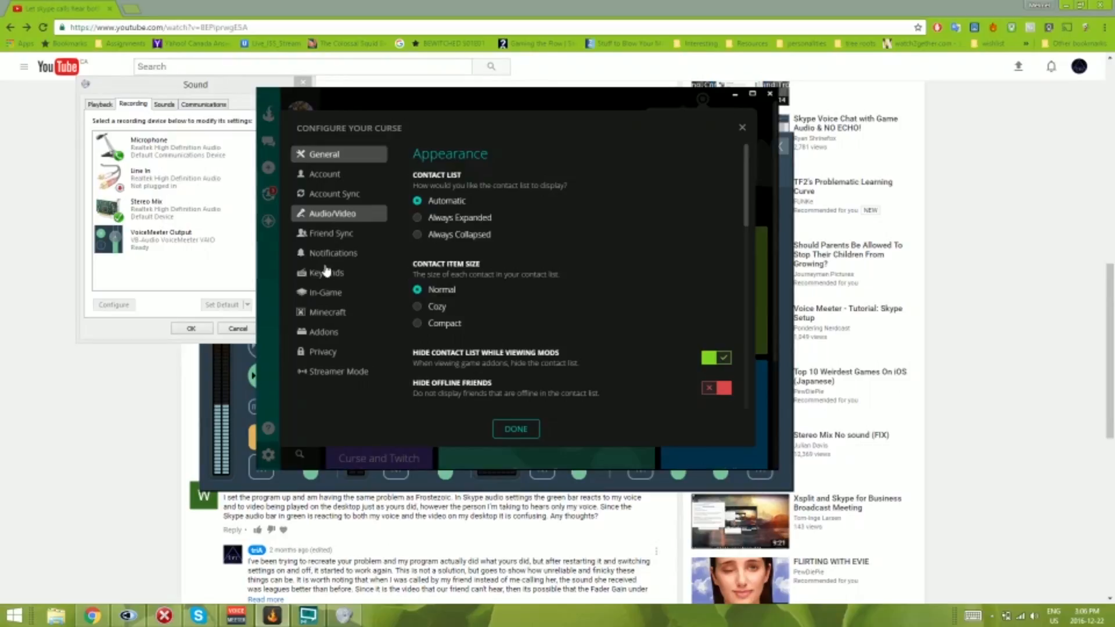
pyautogui.click(333, 212)
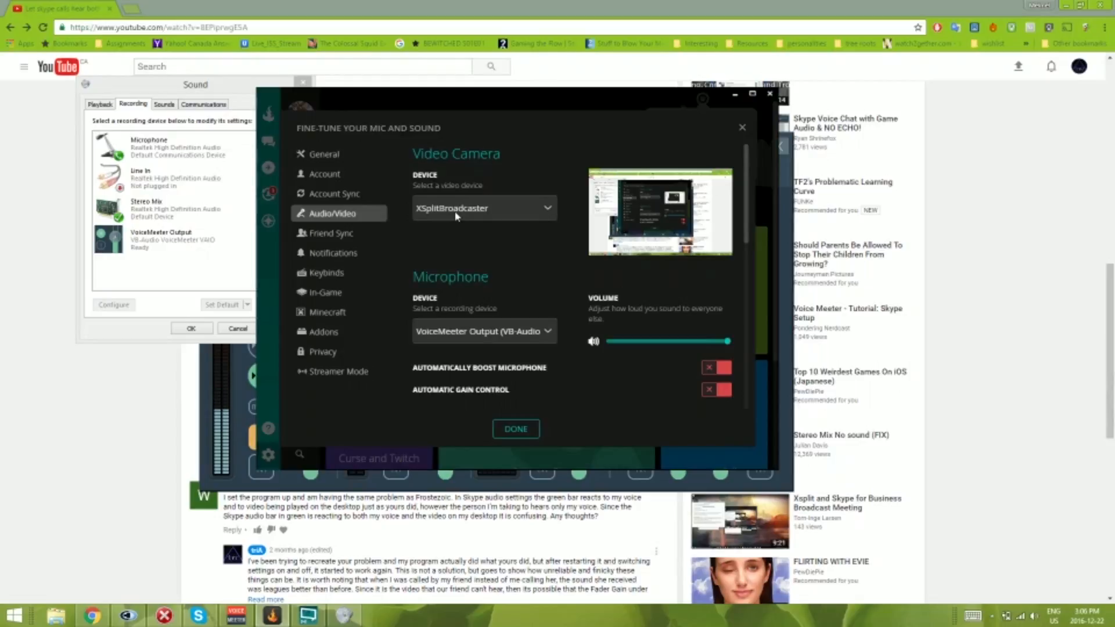
pyautogui.moveTo(496, 214)
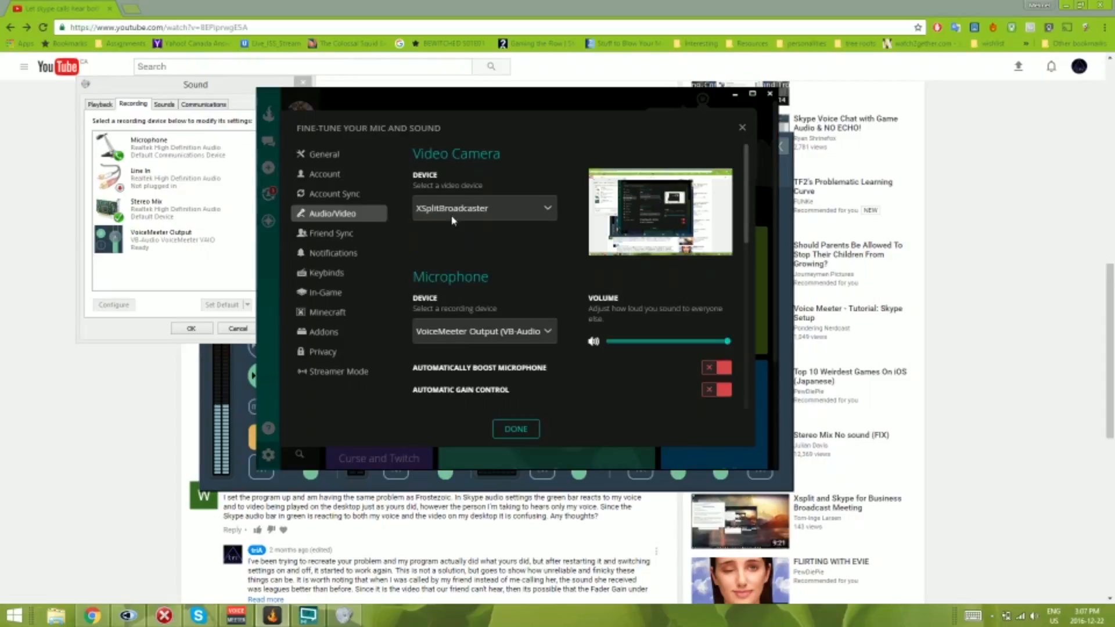
pyautogui.click(483, 331)
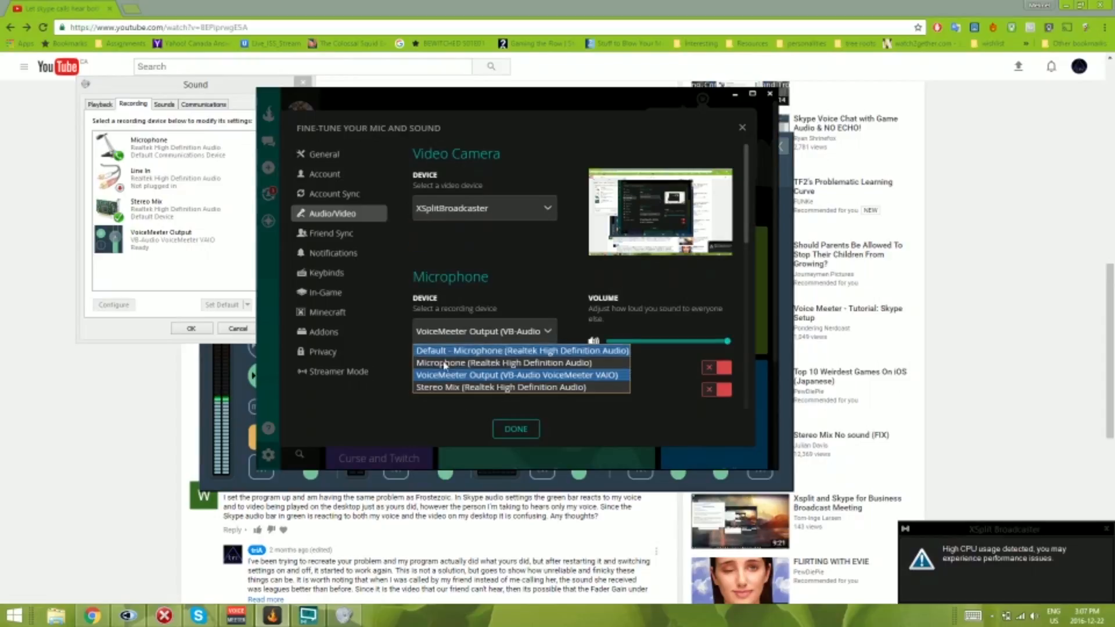
pyautogui.moveTo(441, 375)
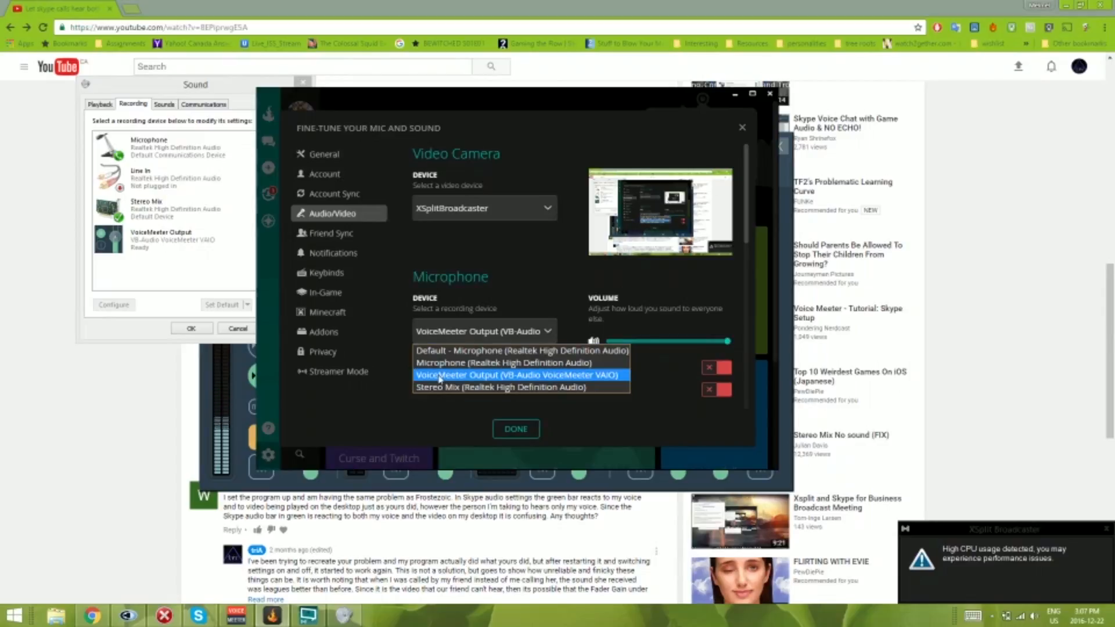
pyautogui.click(516, 375)
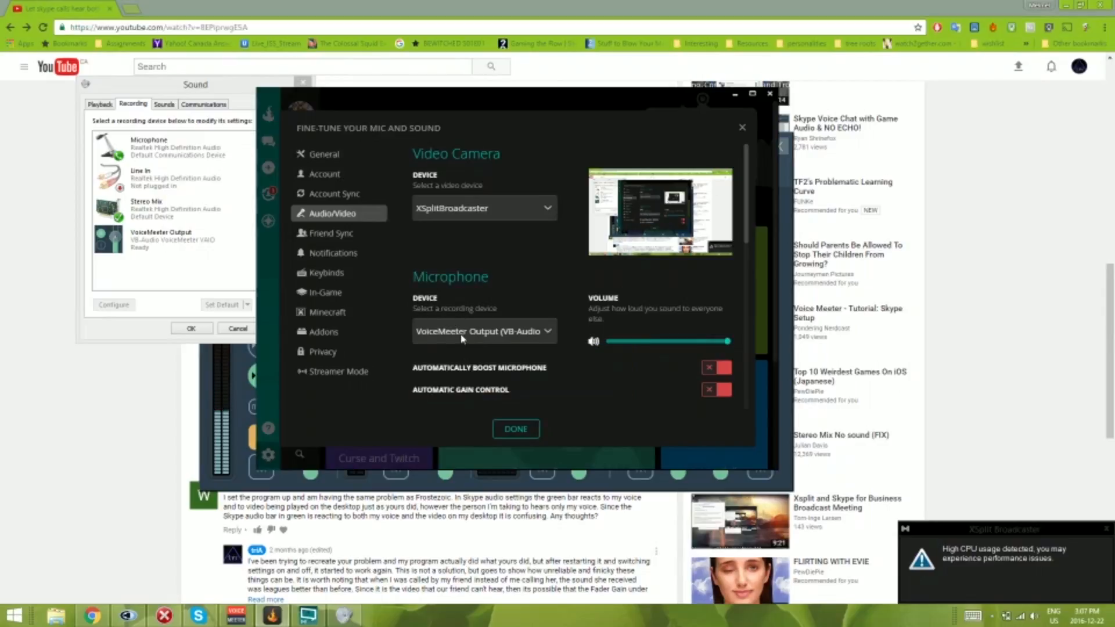
pyautogui.click(483, 331)
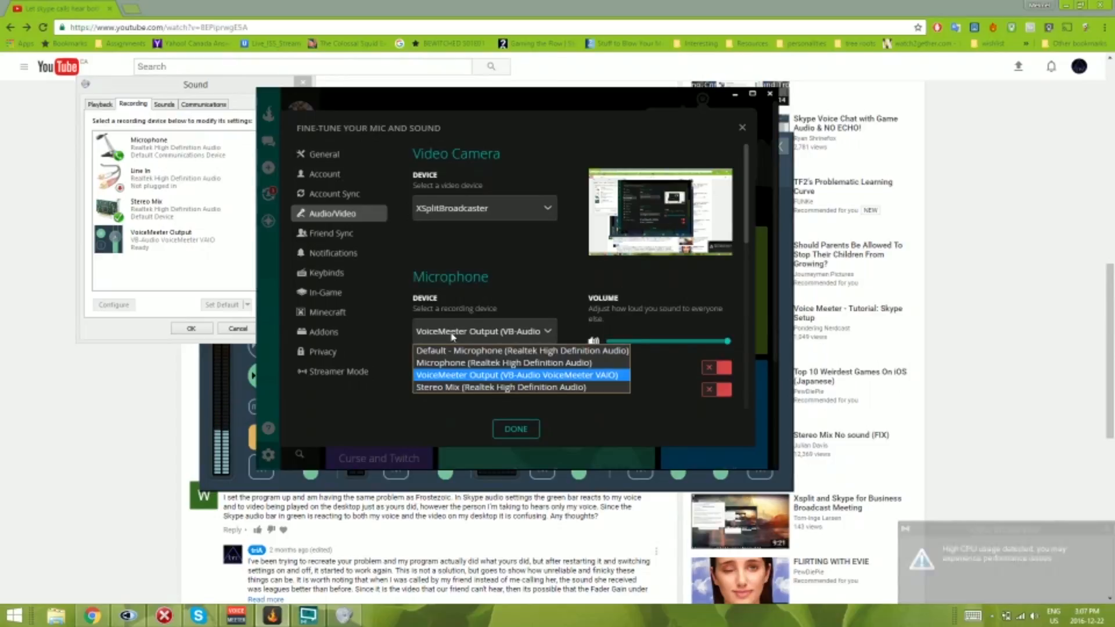
pyautogui.click(519, 375)
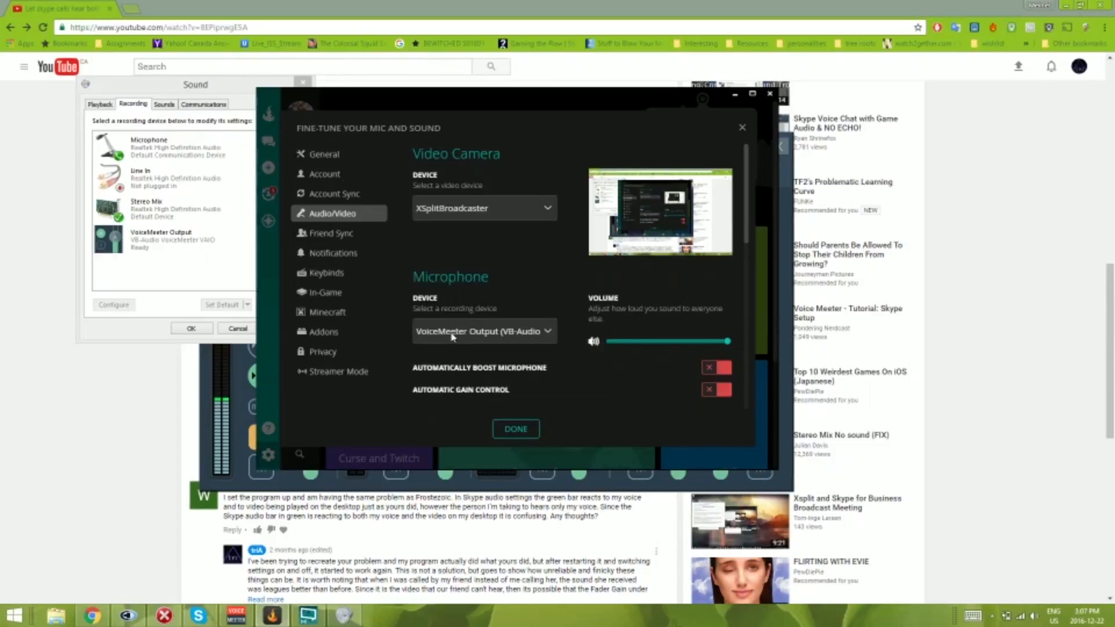
pyautogui.moveTo(489, 358)
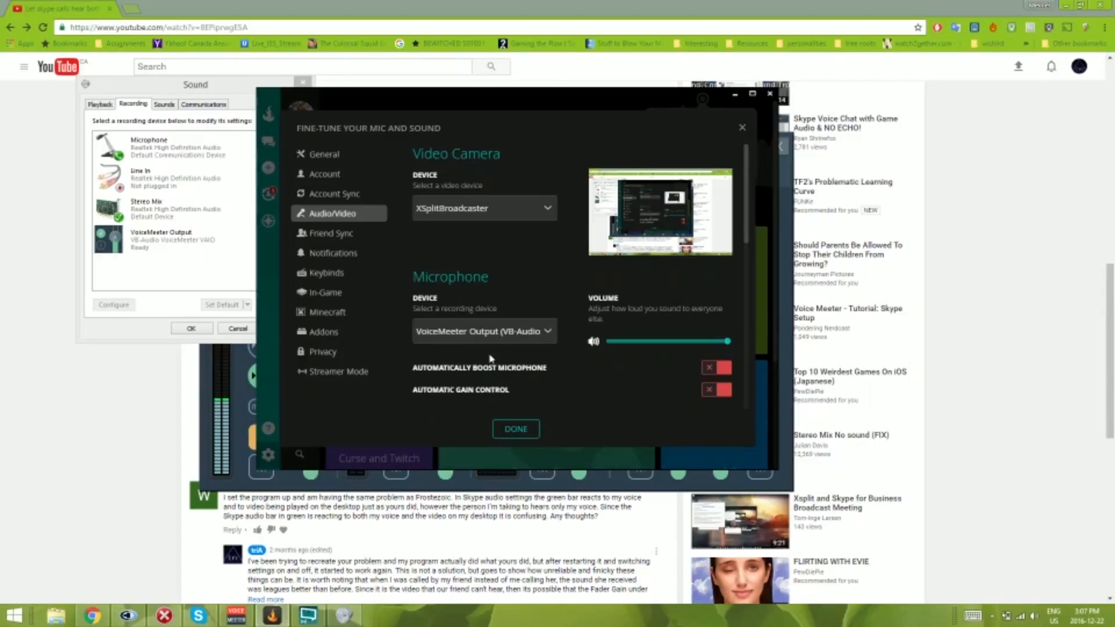
pyautogui.click(515, 428)
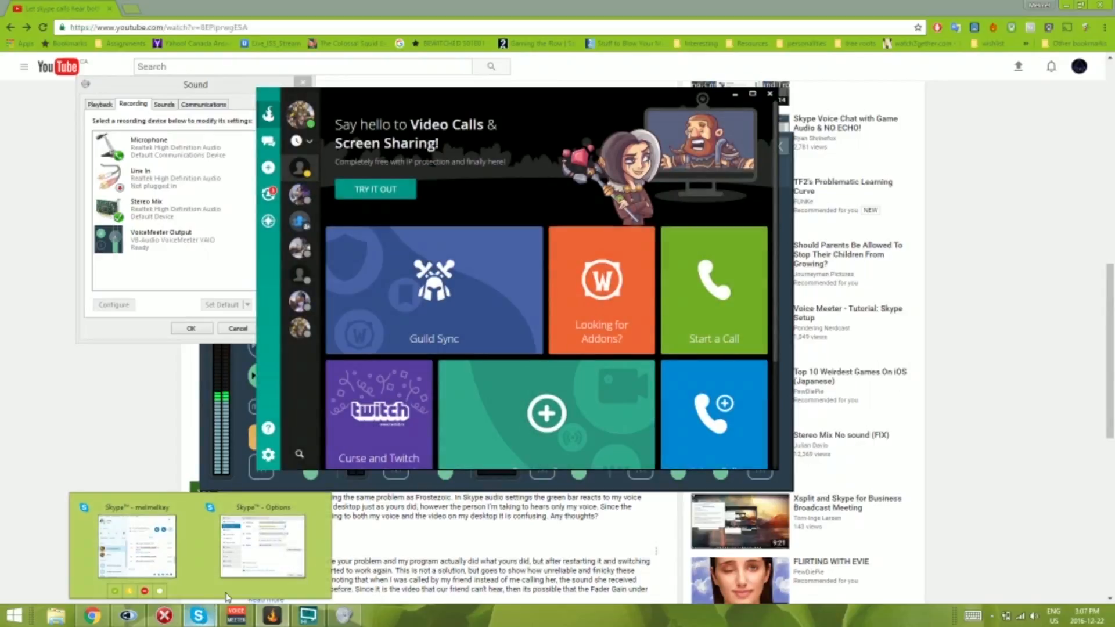
pyautogui.click(261, 543)
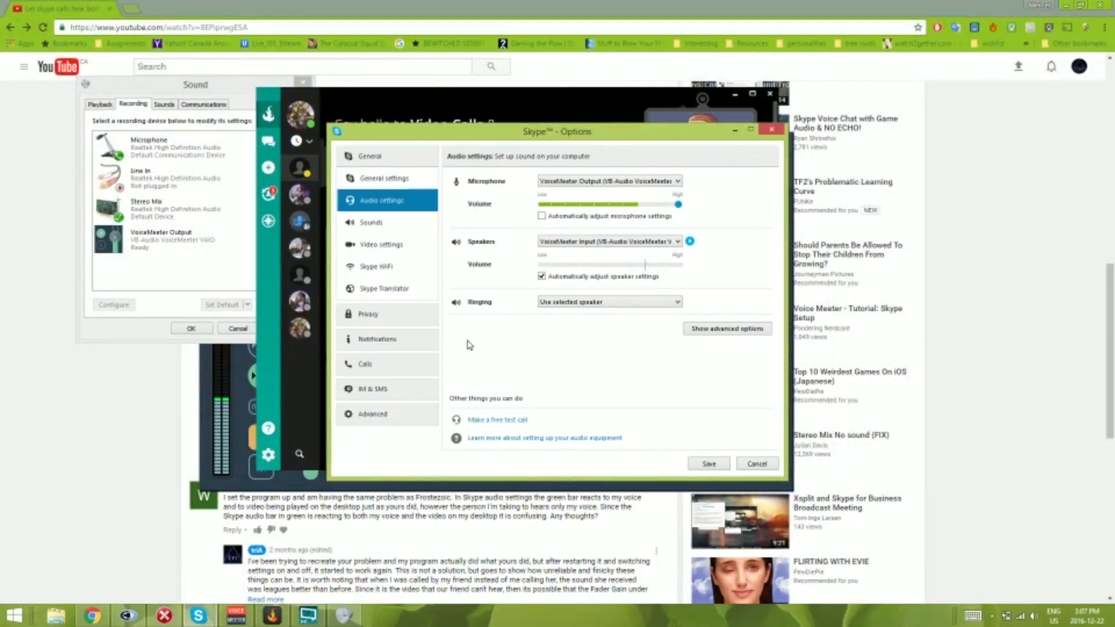
pyautogui.moveTo(502, 336)
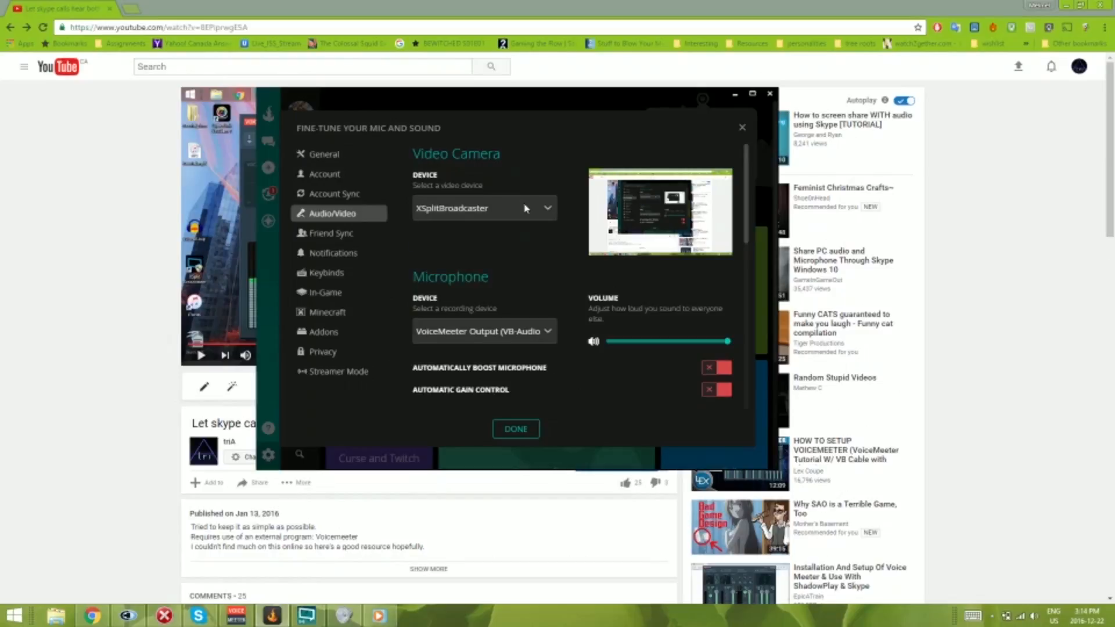
pyautogui.moveTo(512, 213)
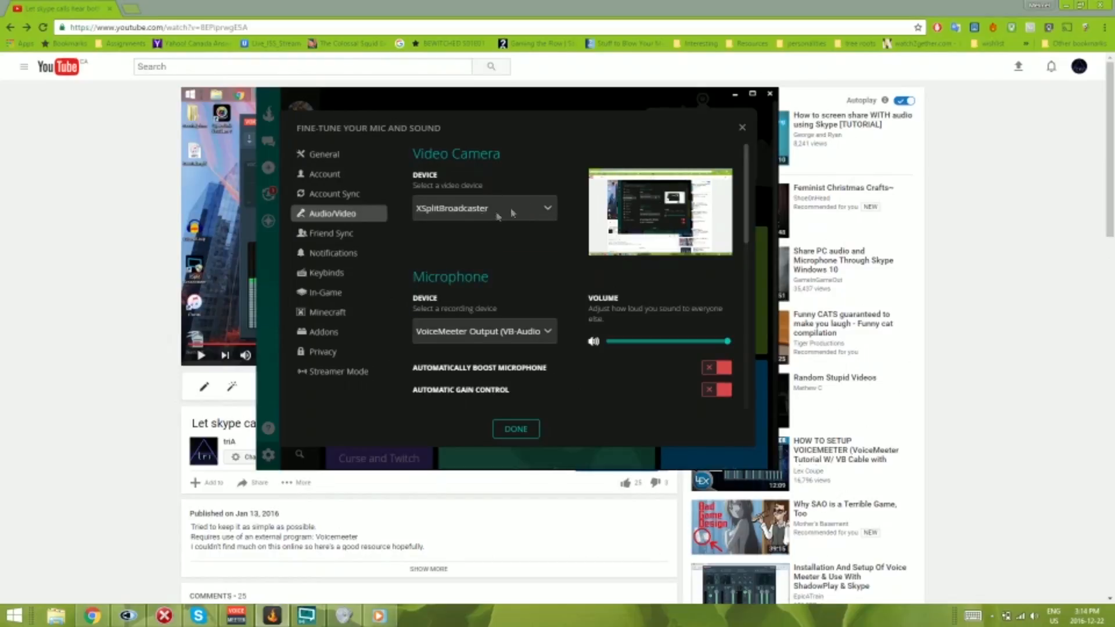
pyautogui.moveTo(532, 186)
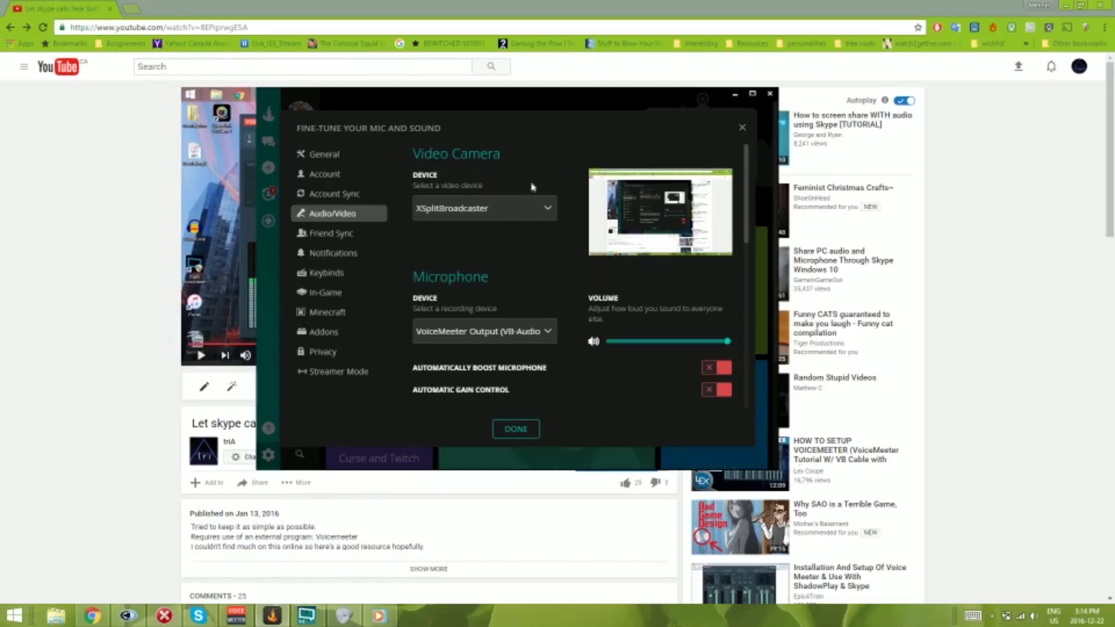
pyautogui.moveTo(524, 210)
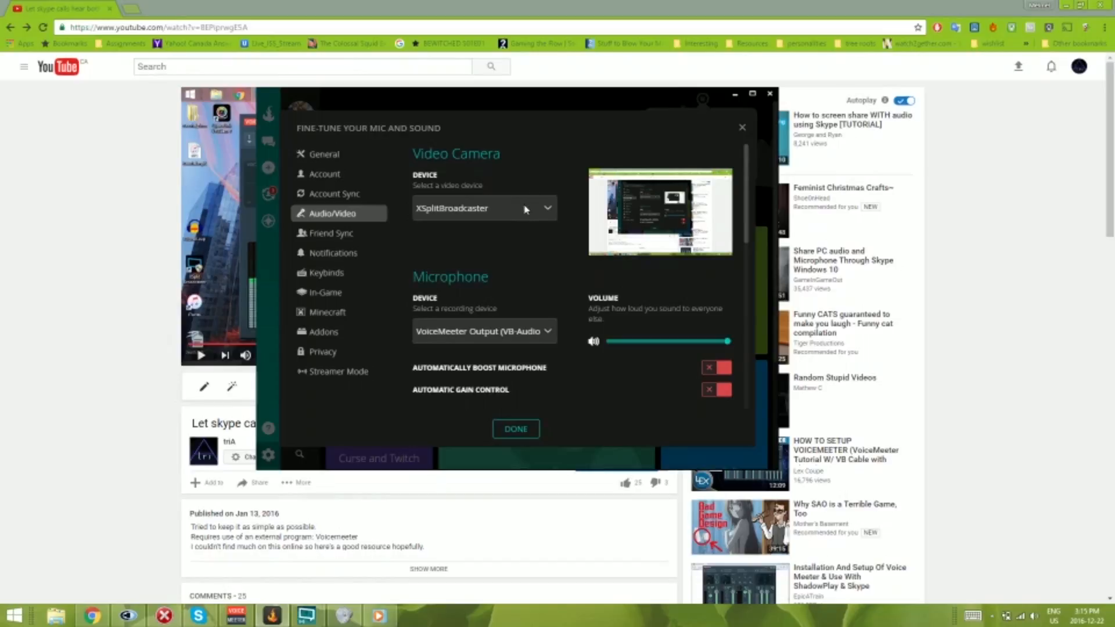
pyautogui.moveTo(616, 200)
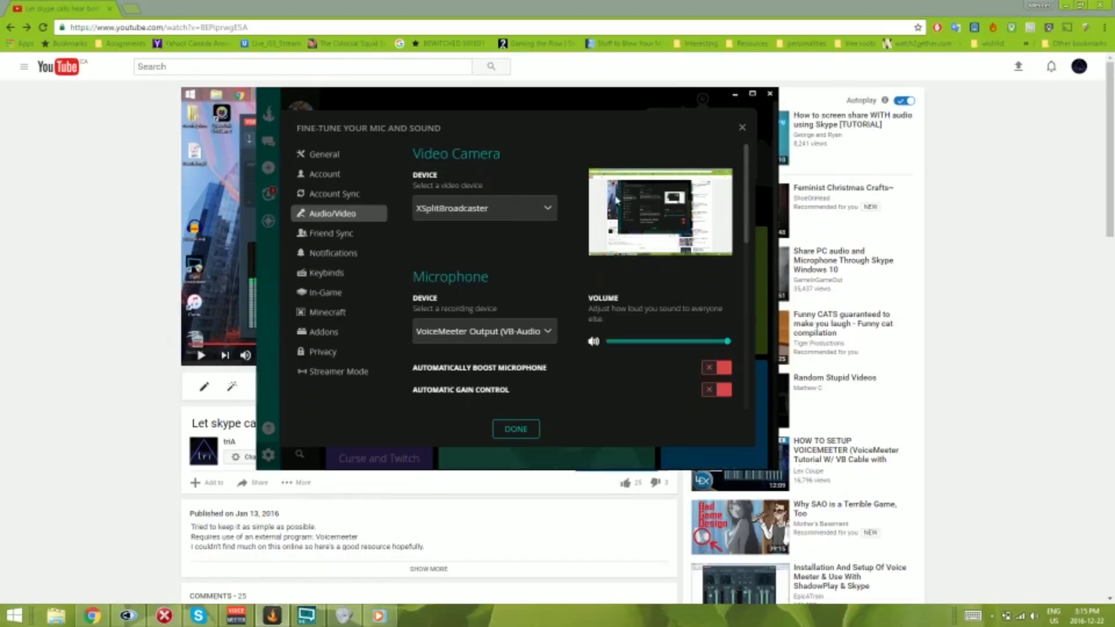
pyautogui.moveTo(626, 228)
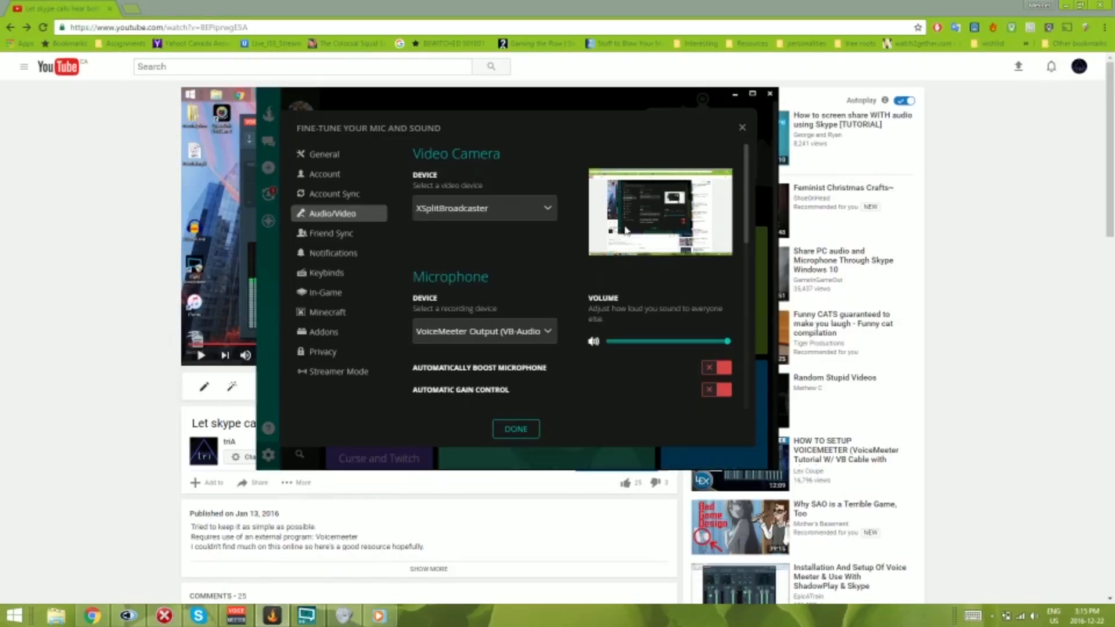
pyautogui.moveTo(483, 349)
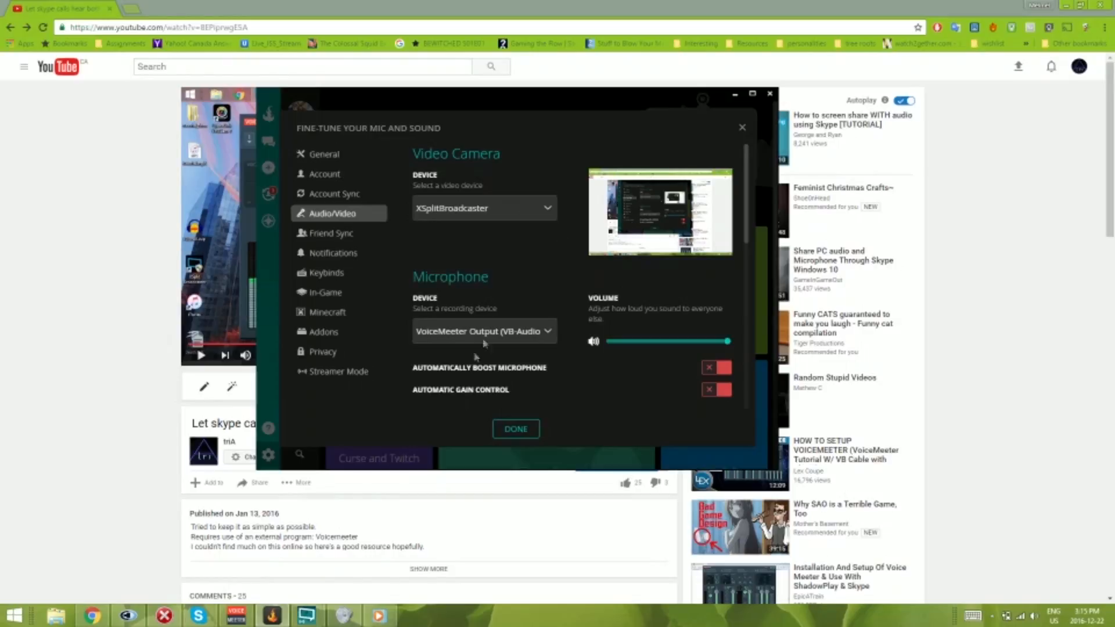
pyautogui.moveTo(512, 265)
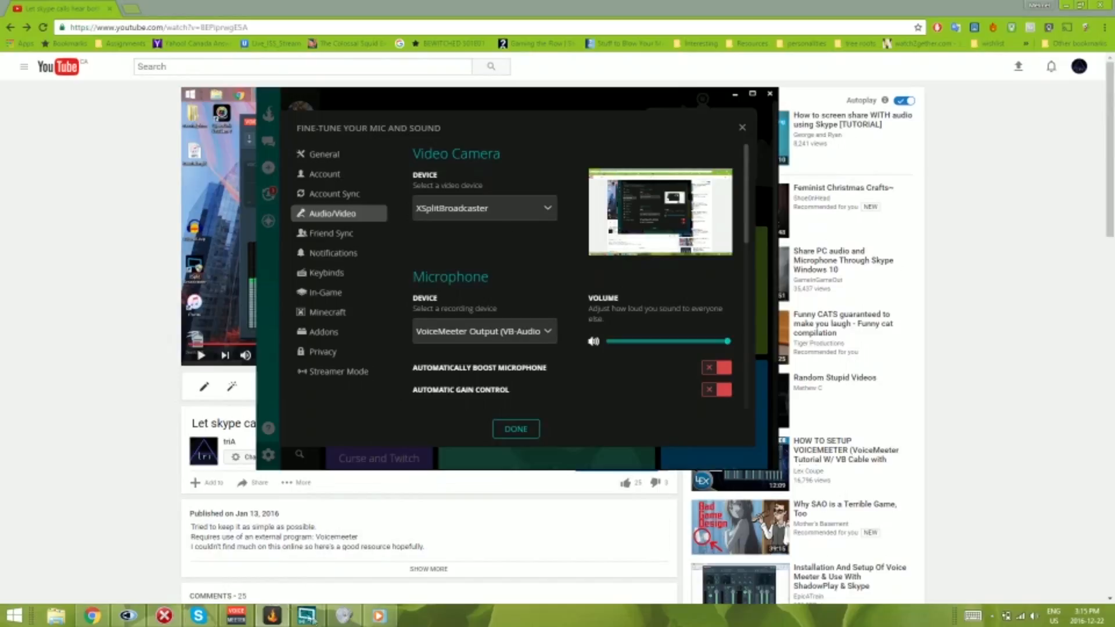
pyautogui.click(515, 428)
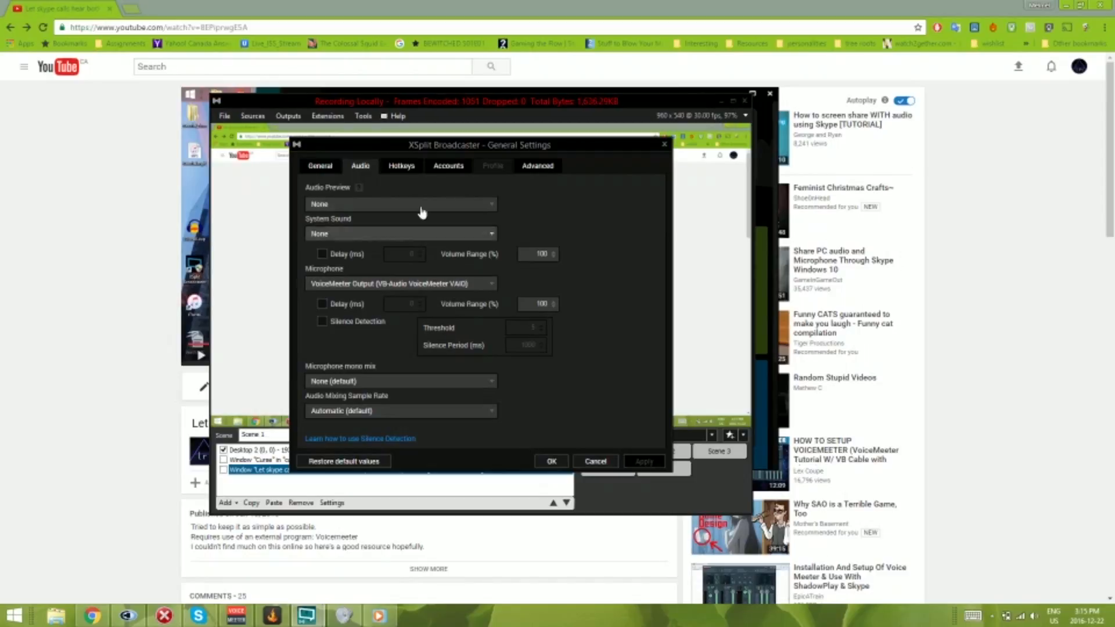
pyautogui.moveTo(562, 414)
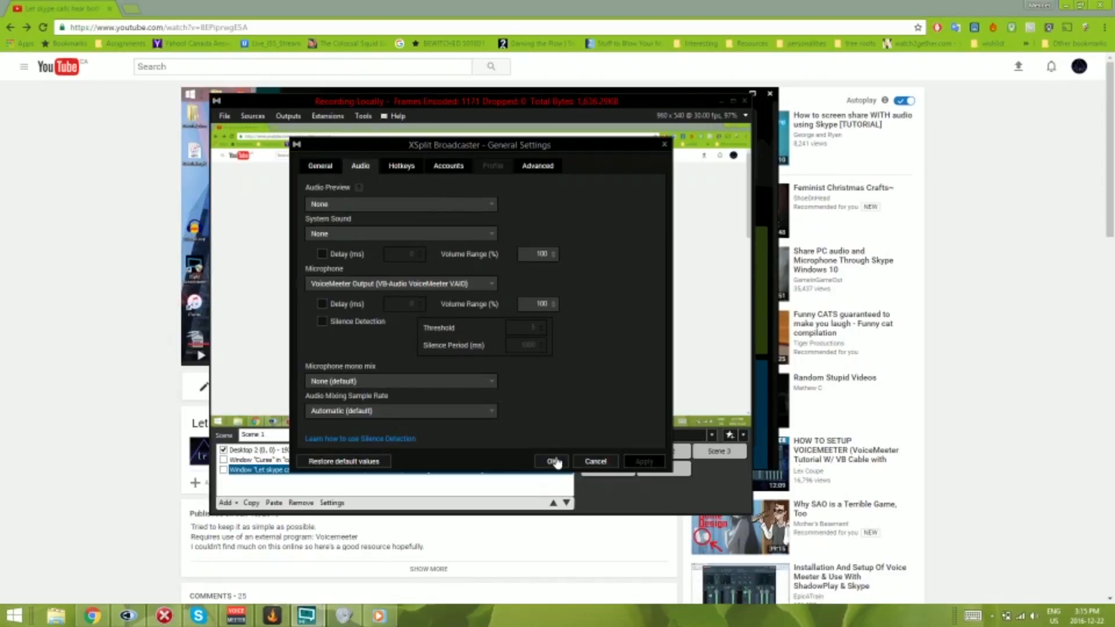
# Step: Confirm XSplit's audio settings with VoiceMeeter Output microphone and no system sound via OK
pyautogui.click(554, 461)
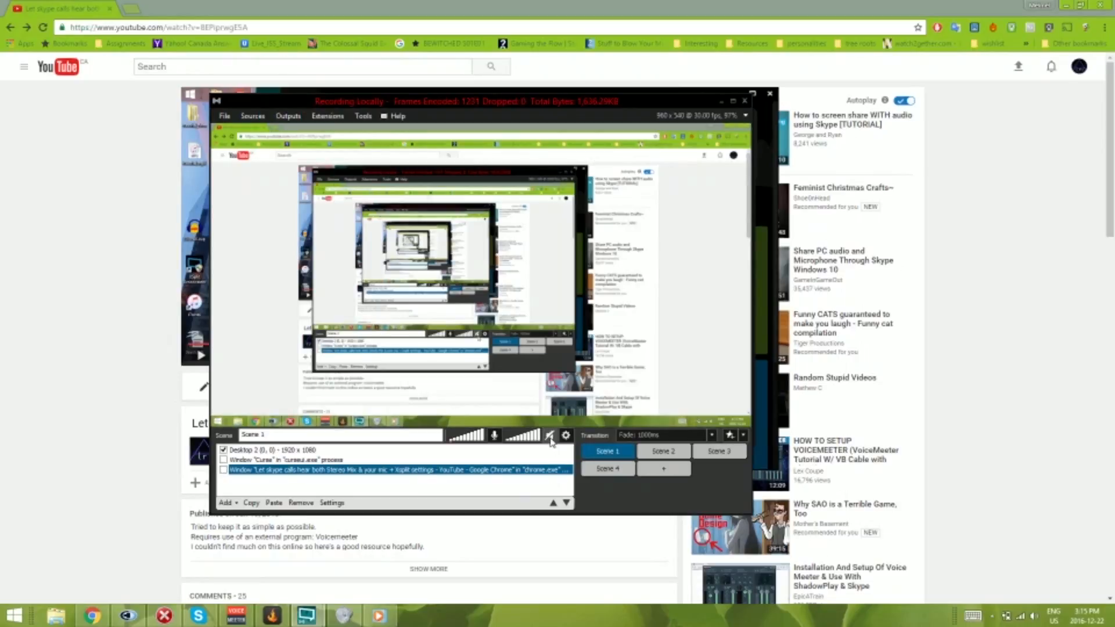
pyautogui.moveTo(550, 434)
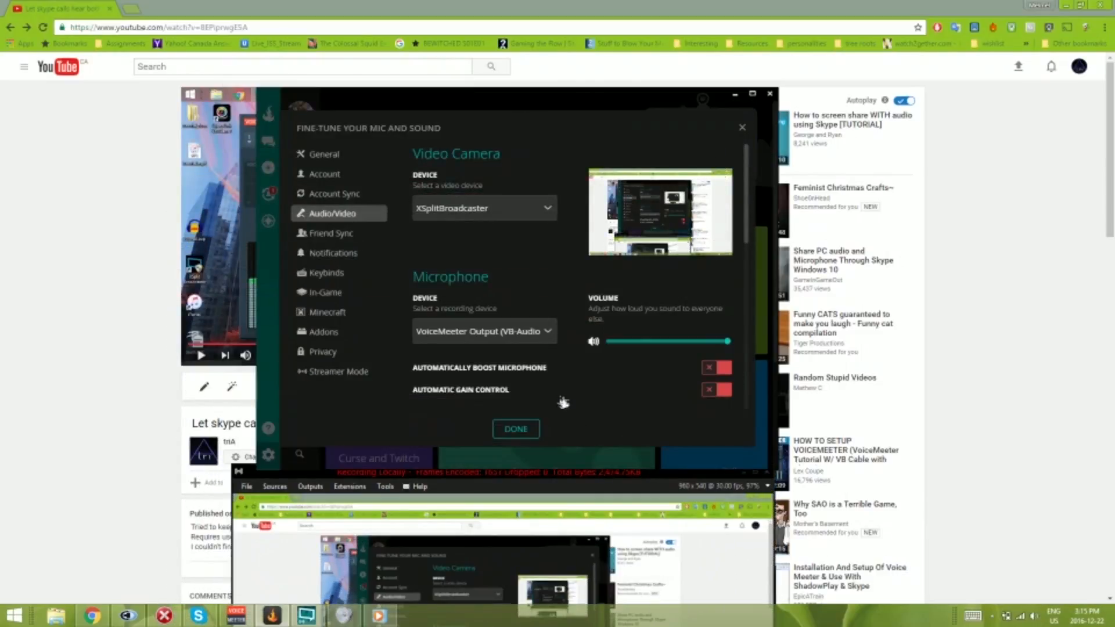
pyautogui.moveTo(540, 427)
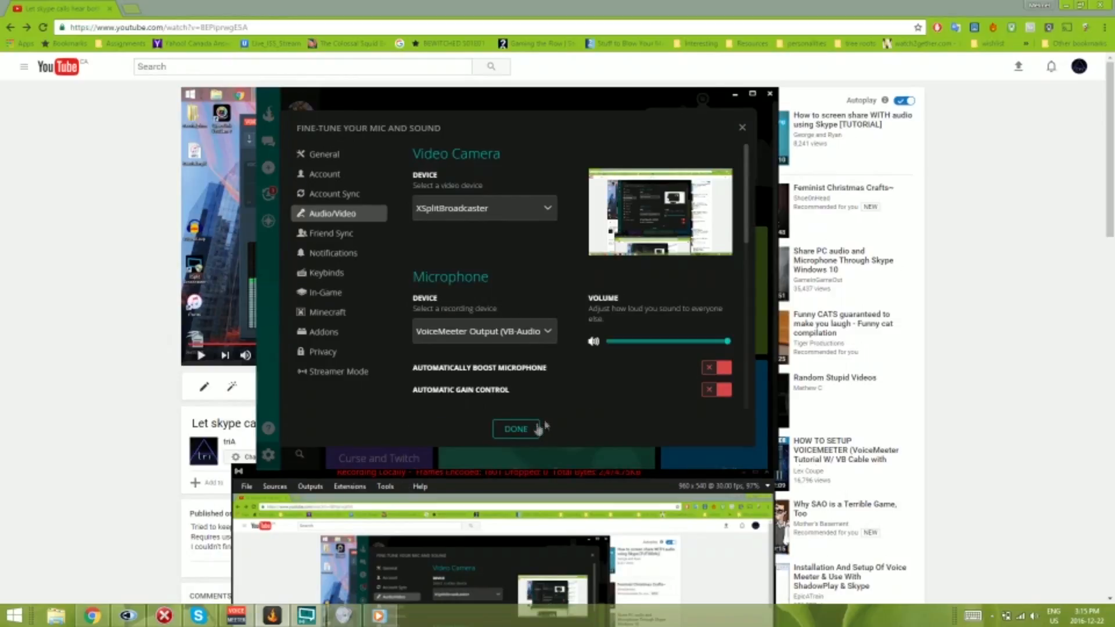
pyautogui.moveTo(495, 455)
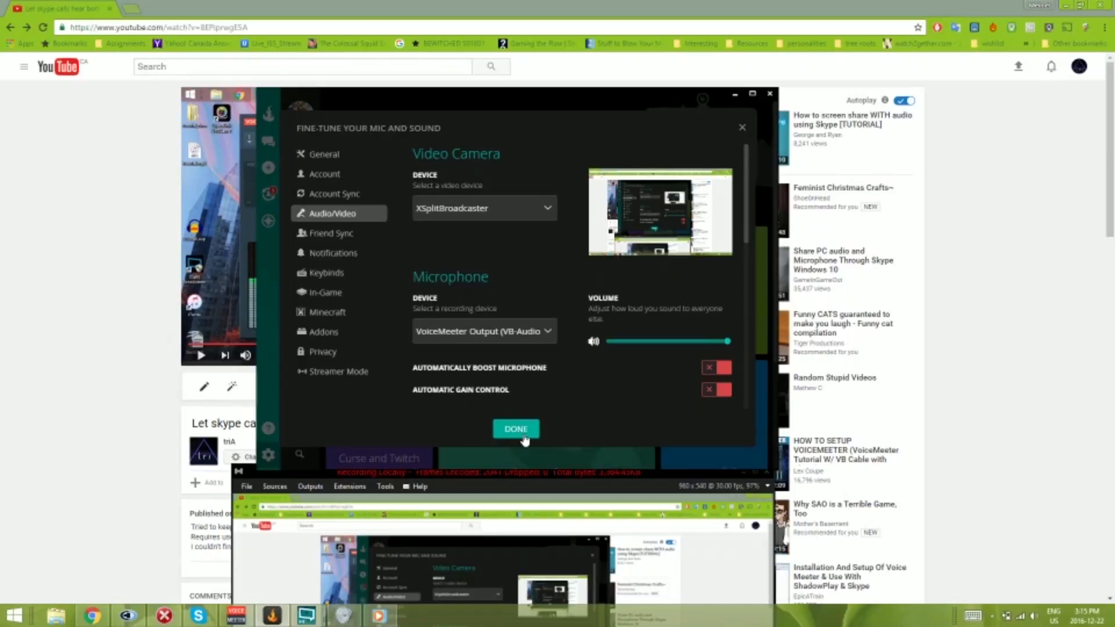
pyautogui.moveTo(572, 408)
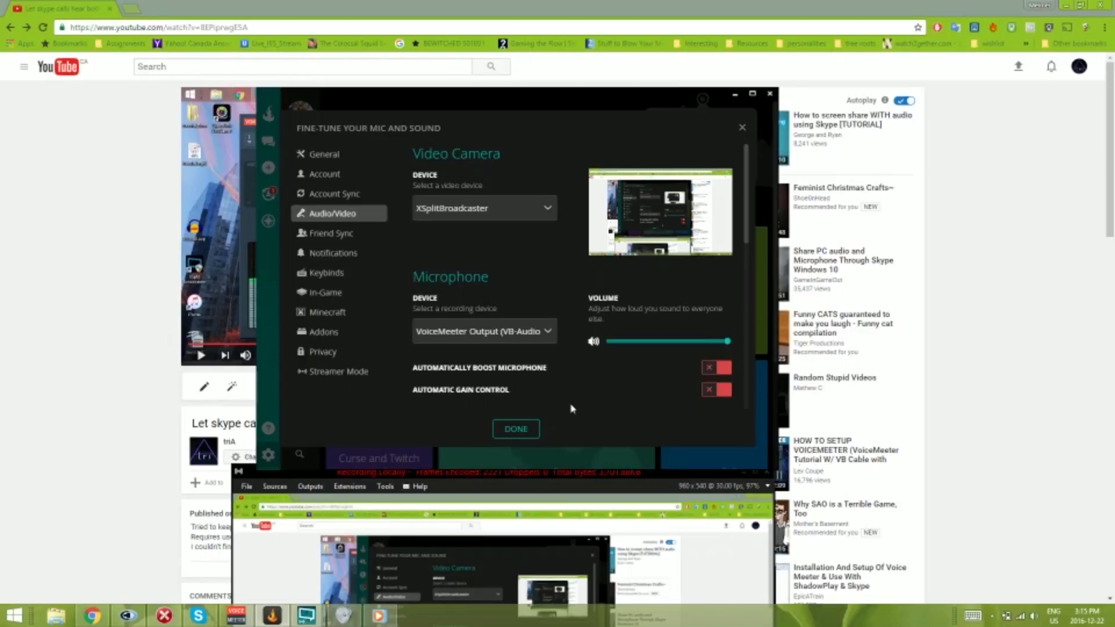
pyautogui.moveTo(552, 423)
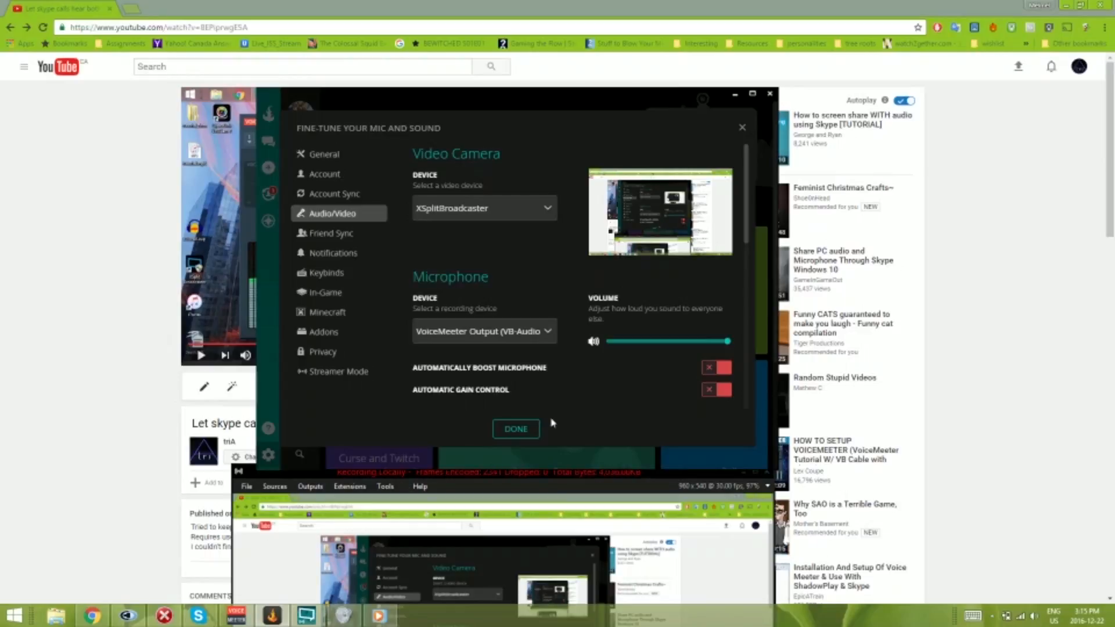